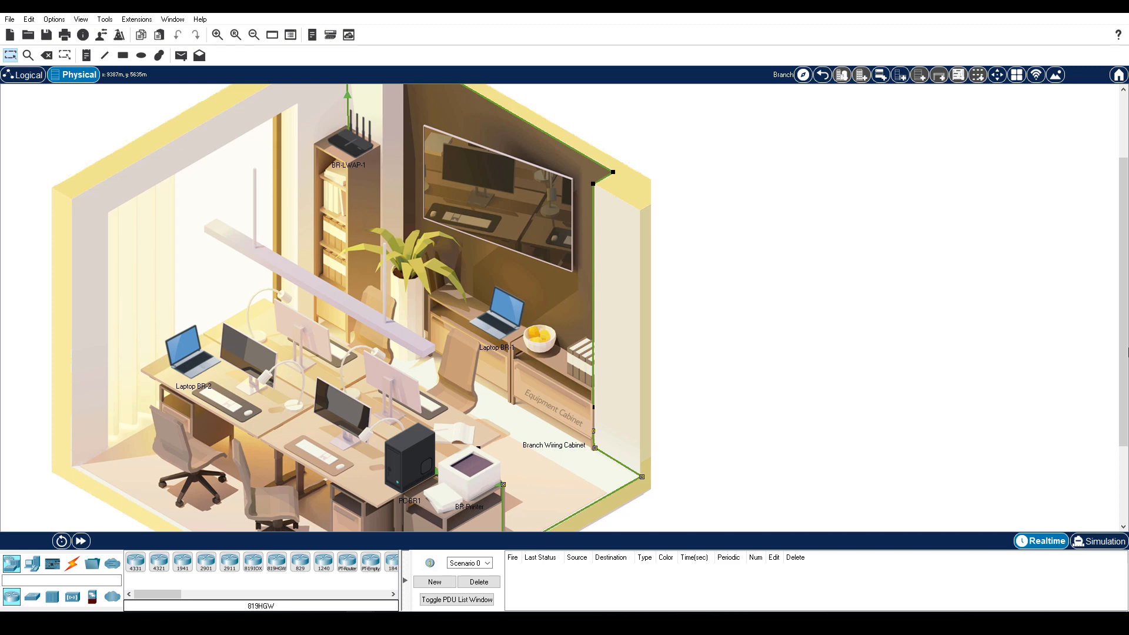
mouse_move(846, 188)
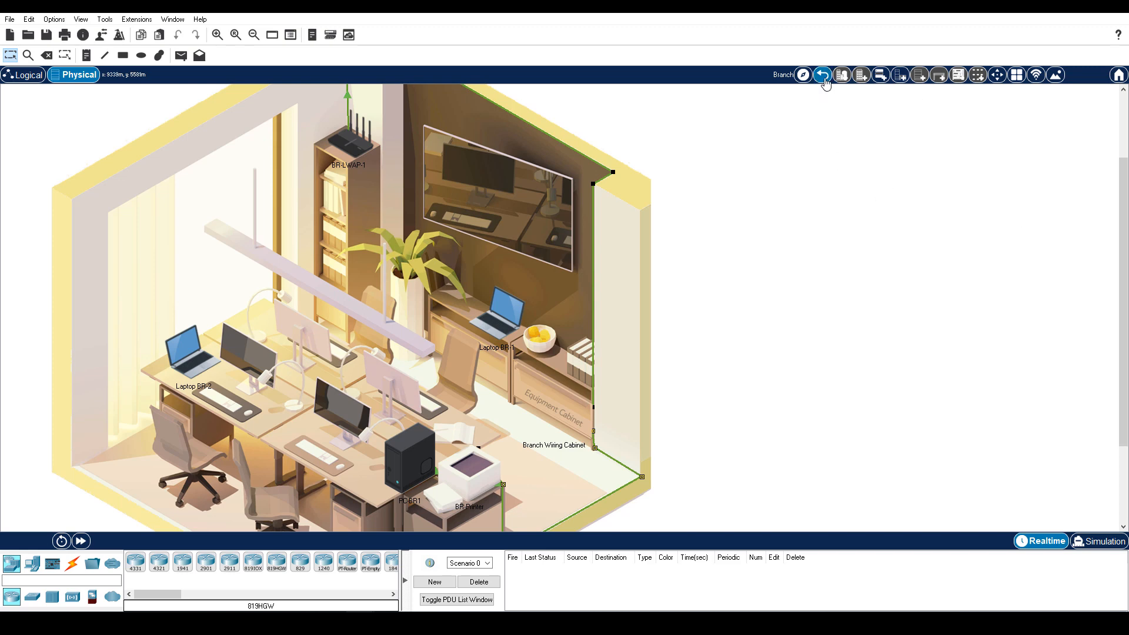
Navigate up from the branch office to Greenville and Intercity, then back into Greenville.
left_click(821, 76)
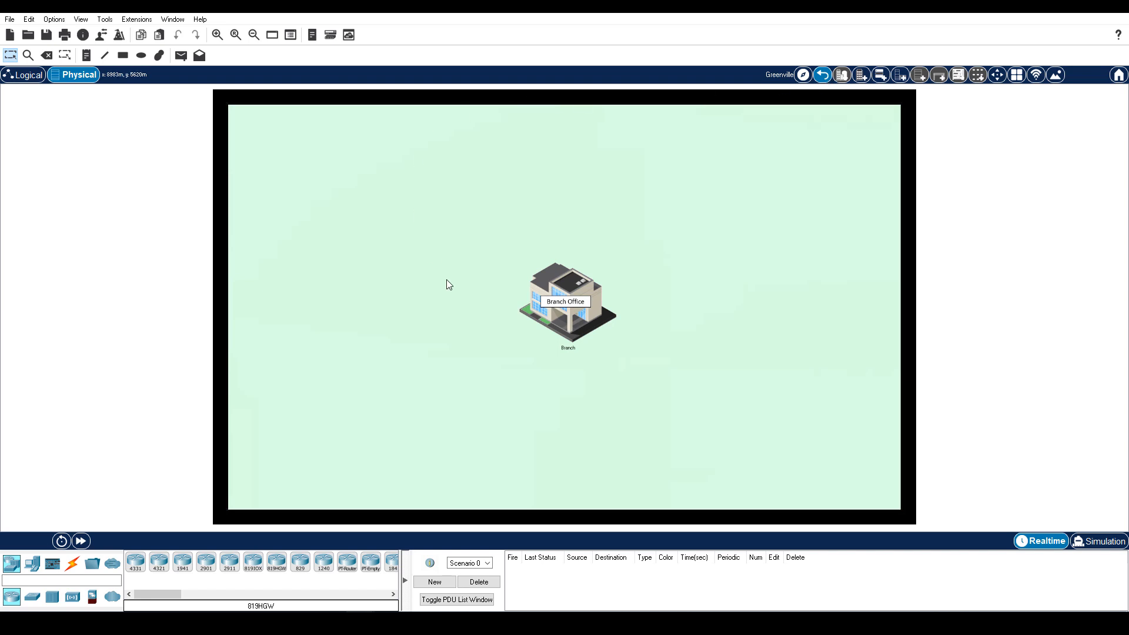
mouse_move(660, 379)
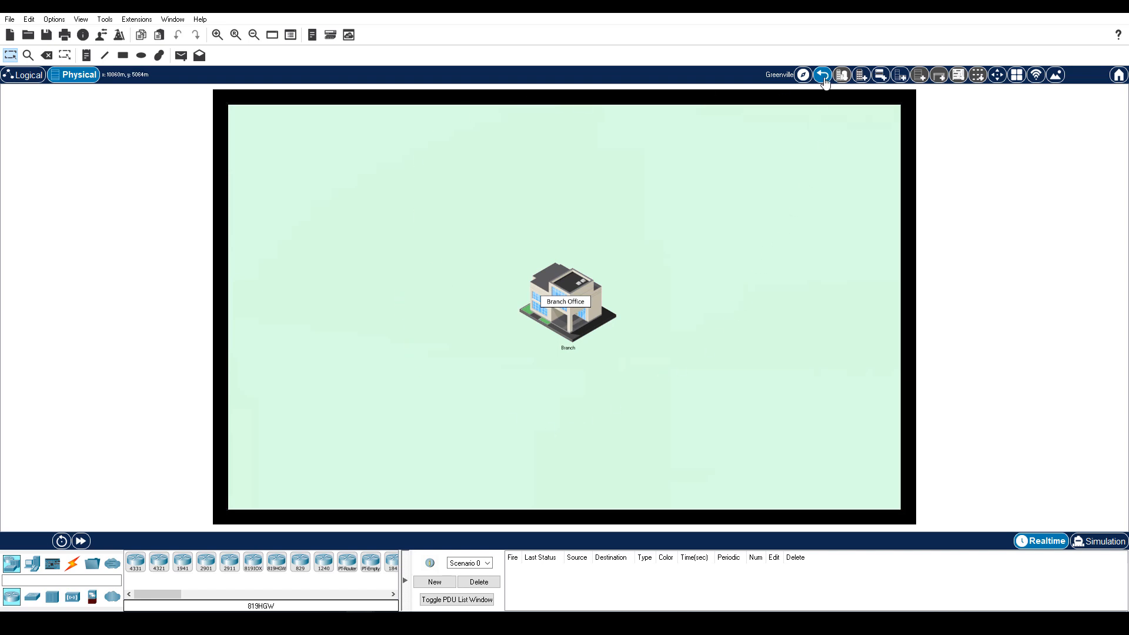
left_click(822, 74)
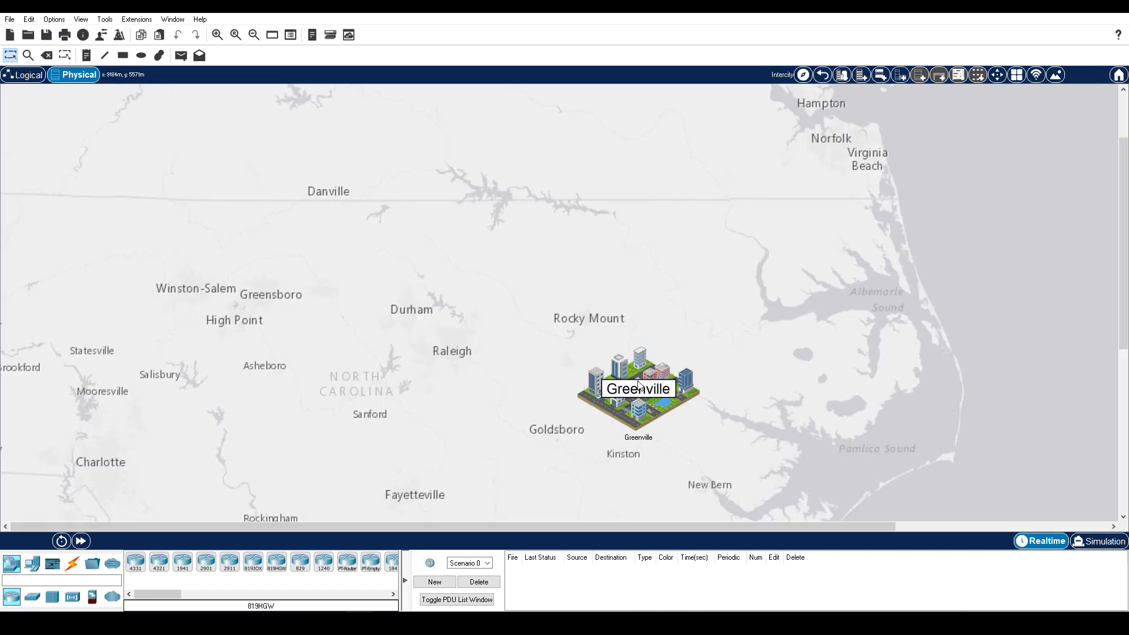
double_click(638, 385)
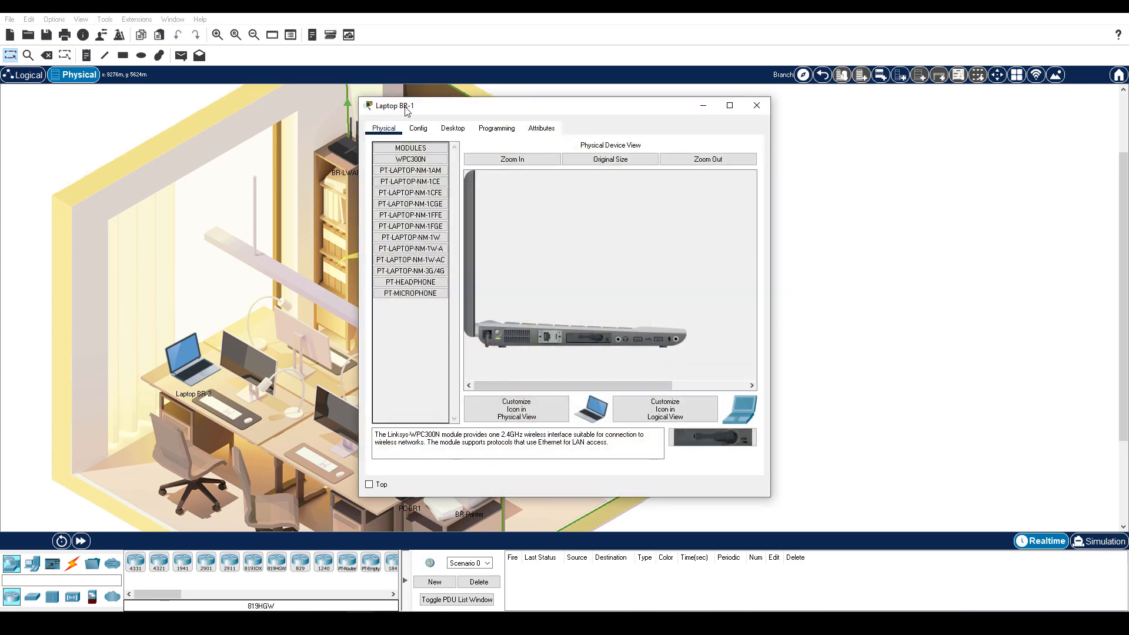
Inspect Laptop BR-2 and the Branch Wiring Cabinet rack, then return to the branch office room.
left_click(756, 105)
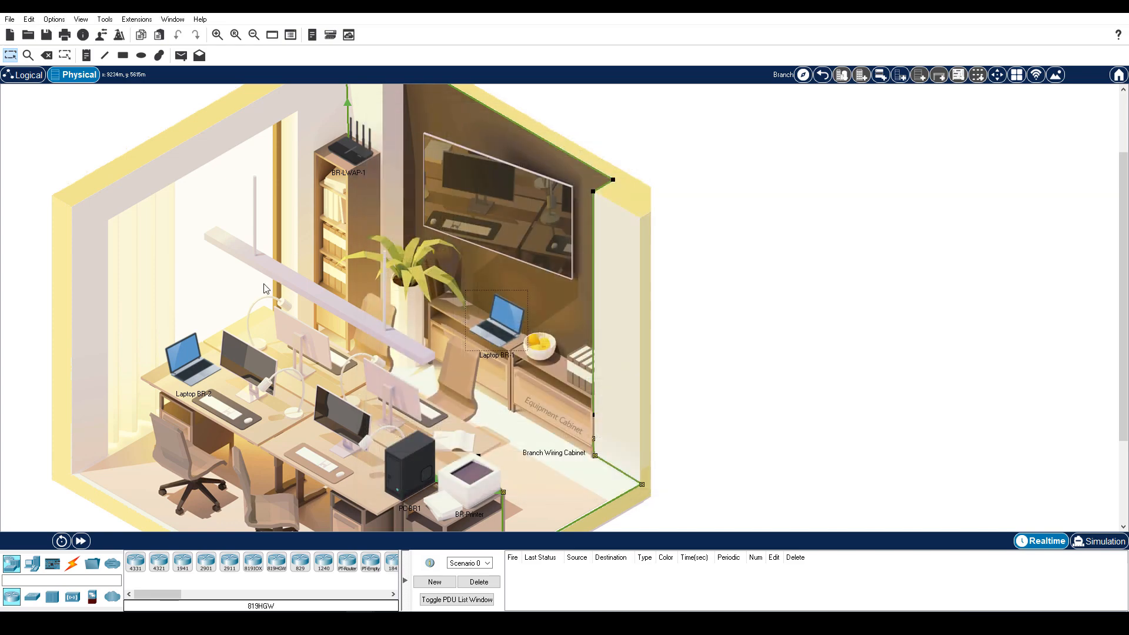
double_click(193, 353)
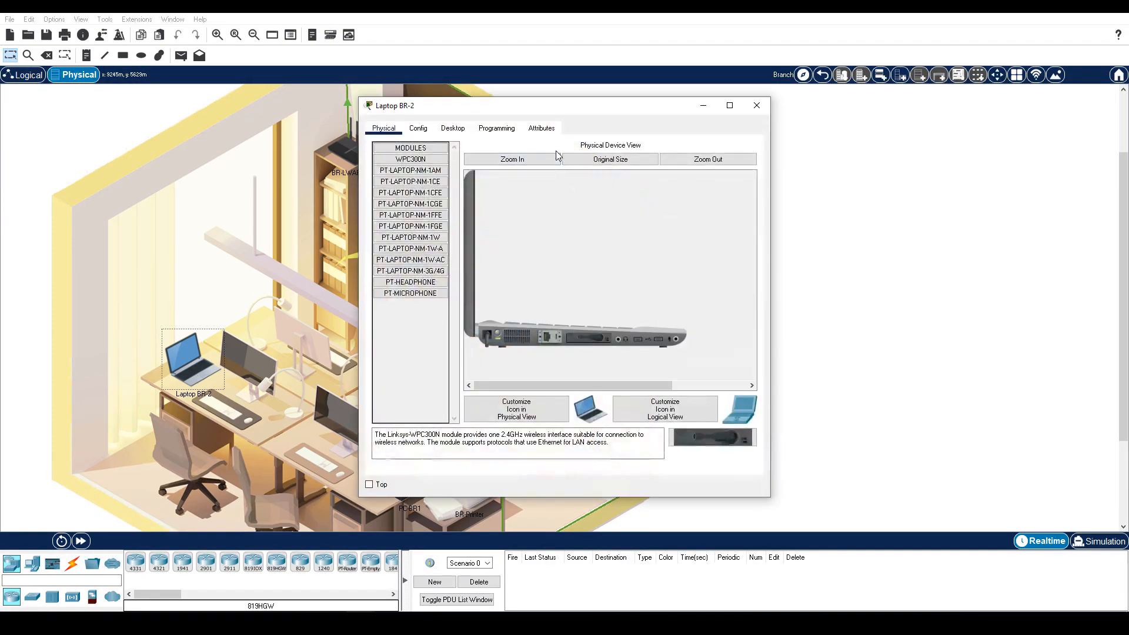
left_click(756, 105)
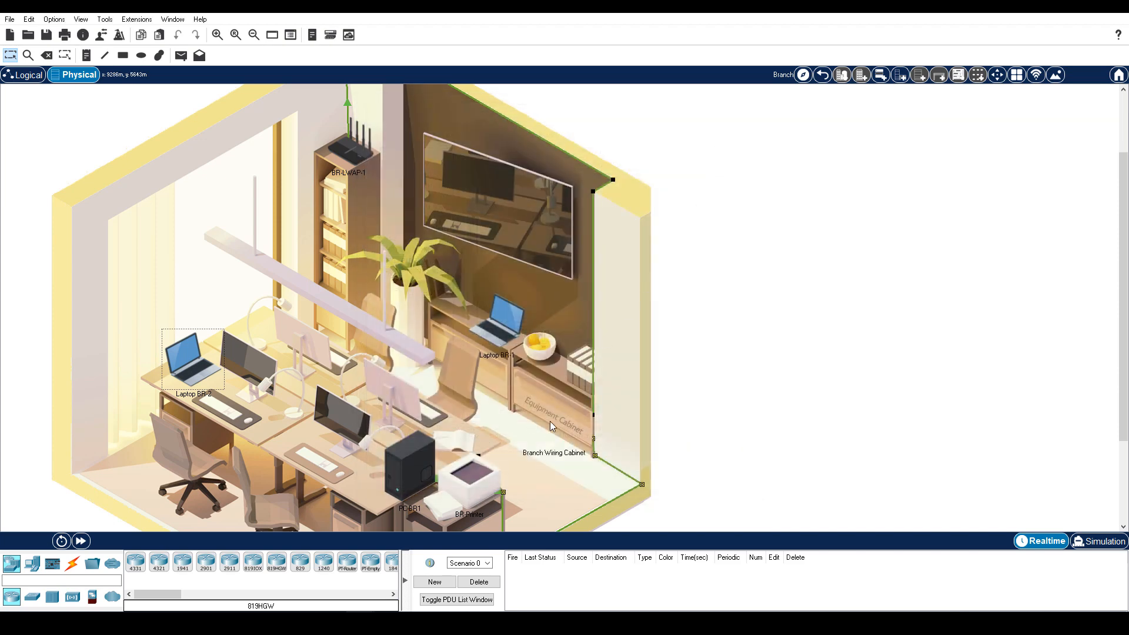
double_click(553, 451)
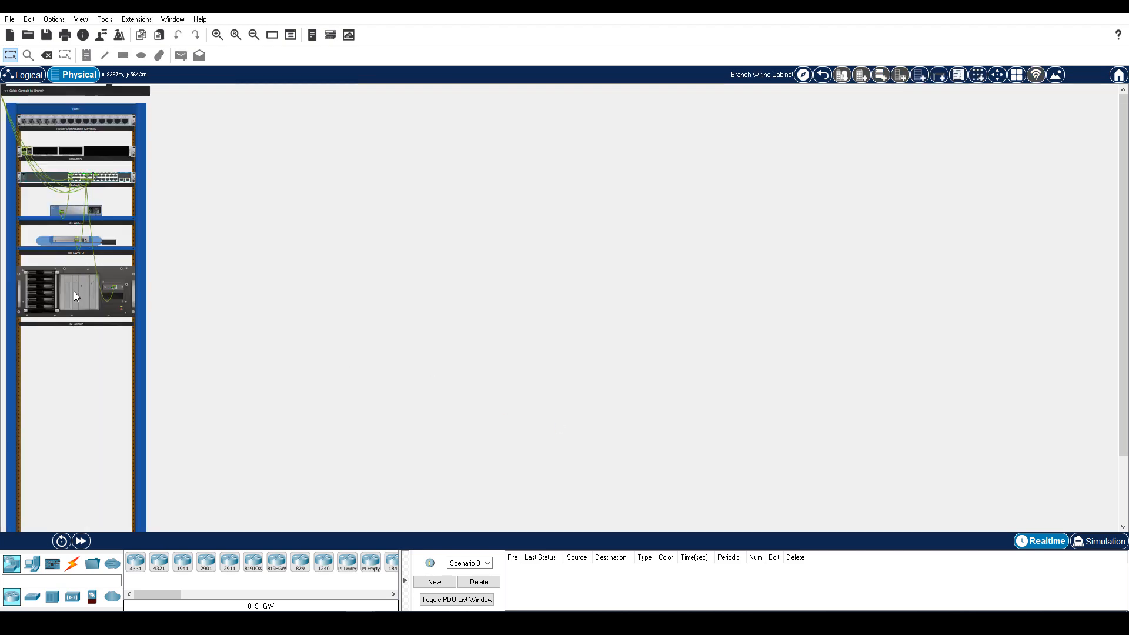
double_click(75, 295)
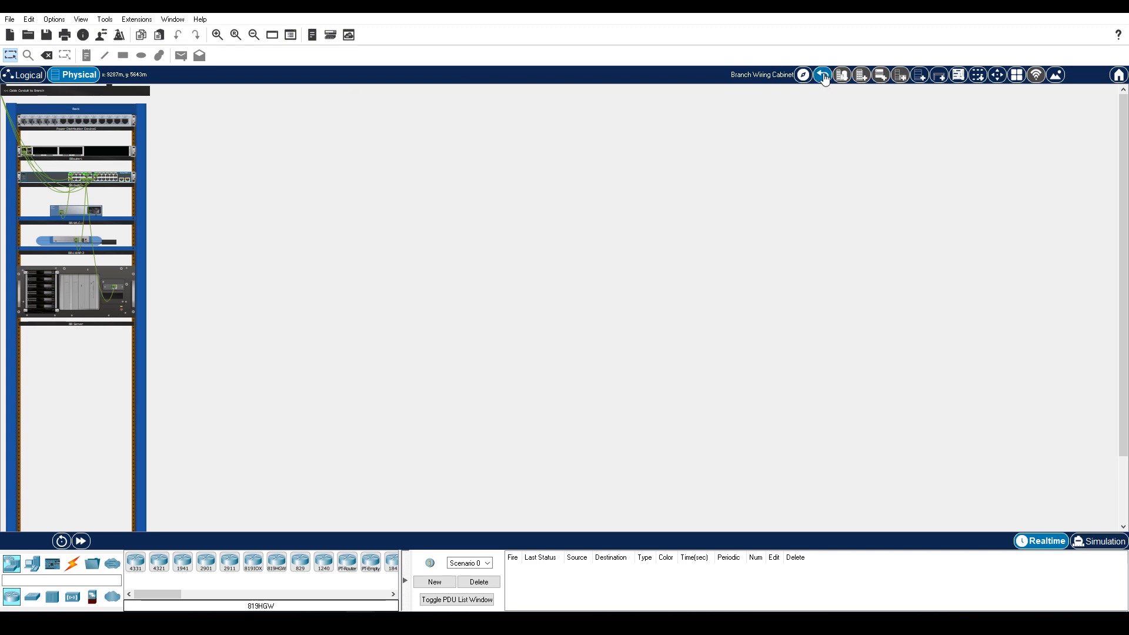
left_click(823, 75)
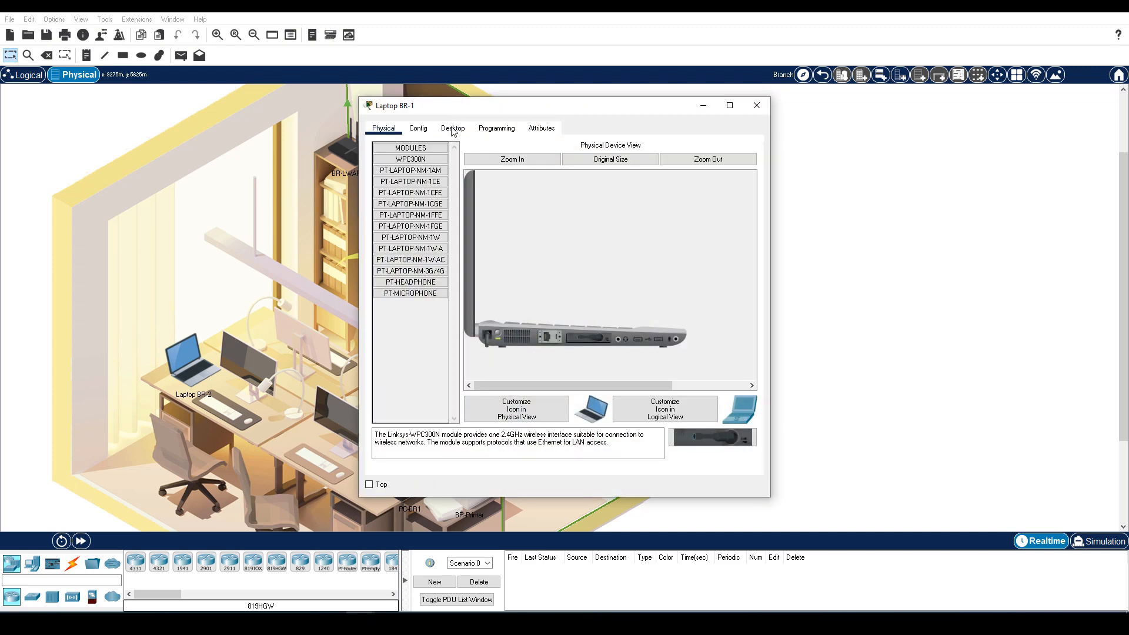
Show the encrypted maryftplogin.txt in Laptop BR-1's desktop Text Editor.
left_click(451, 127)
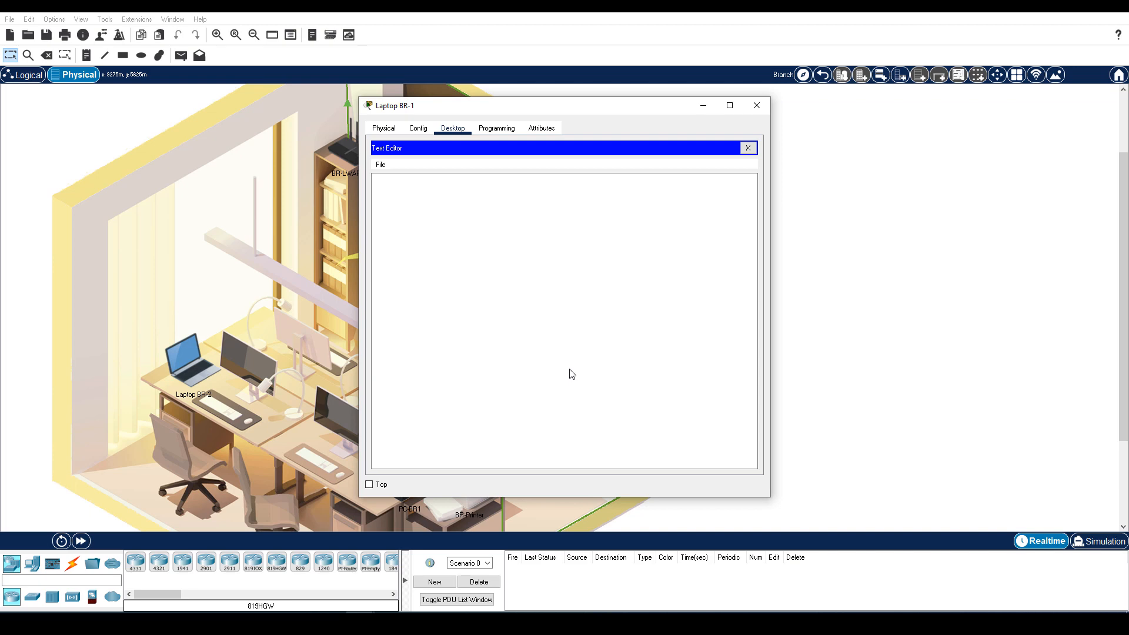
left_click(380, 165)
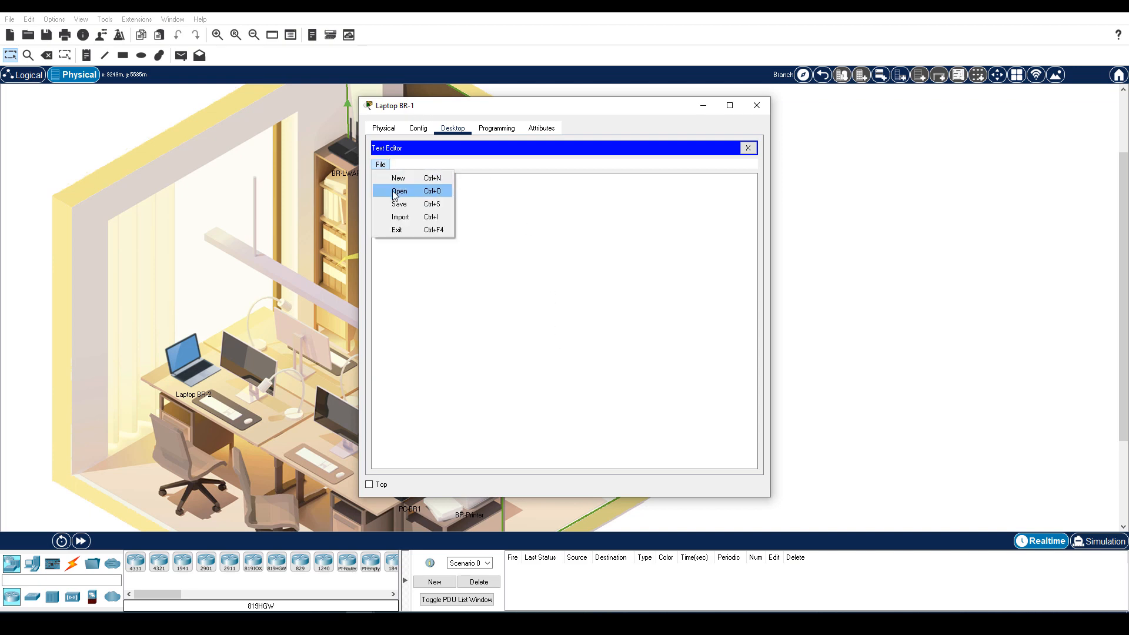
left_click(399, 191)
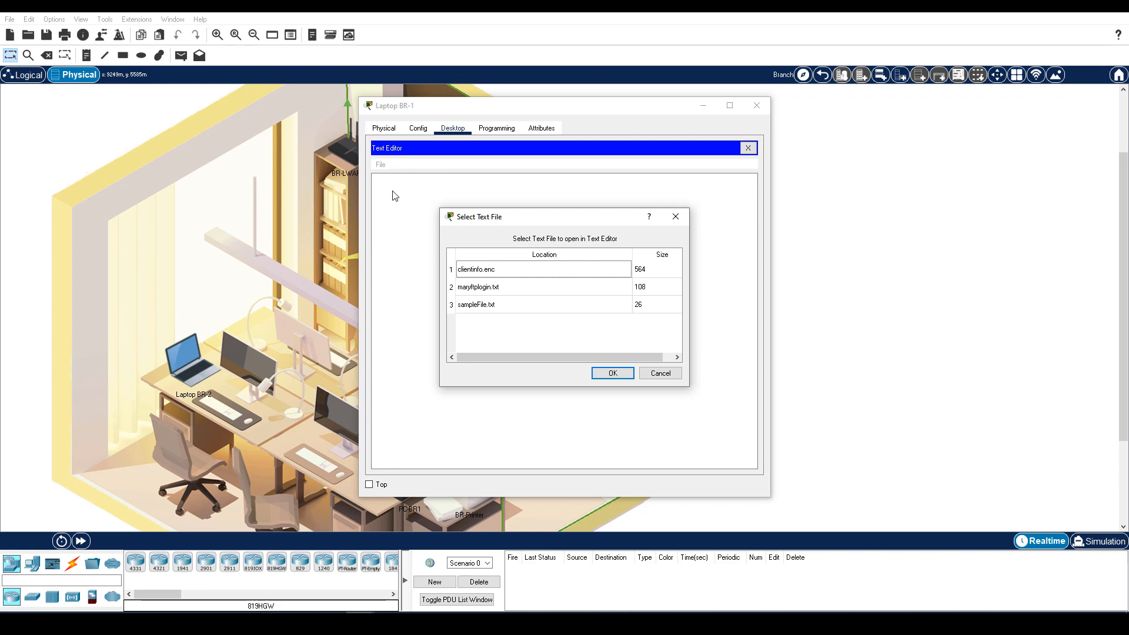
mouse_move(486, 292)
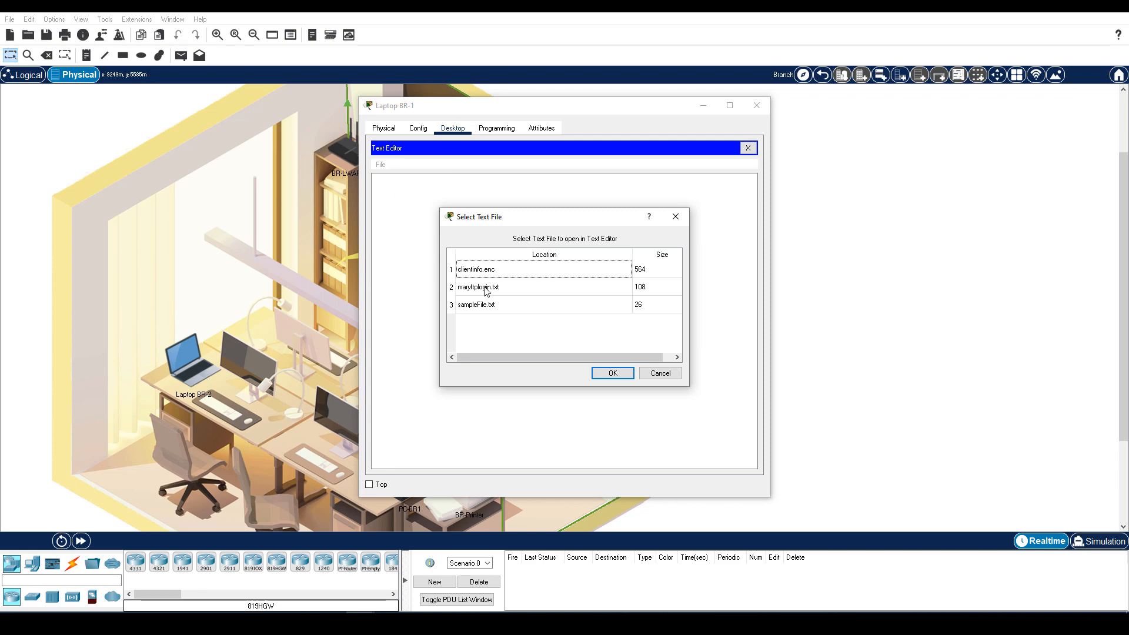
left_click(612, 373)
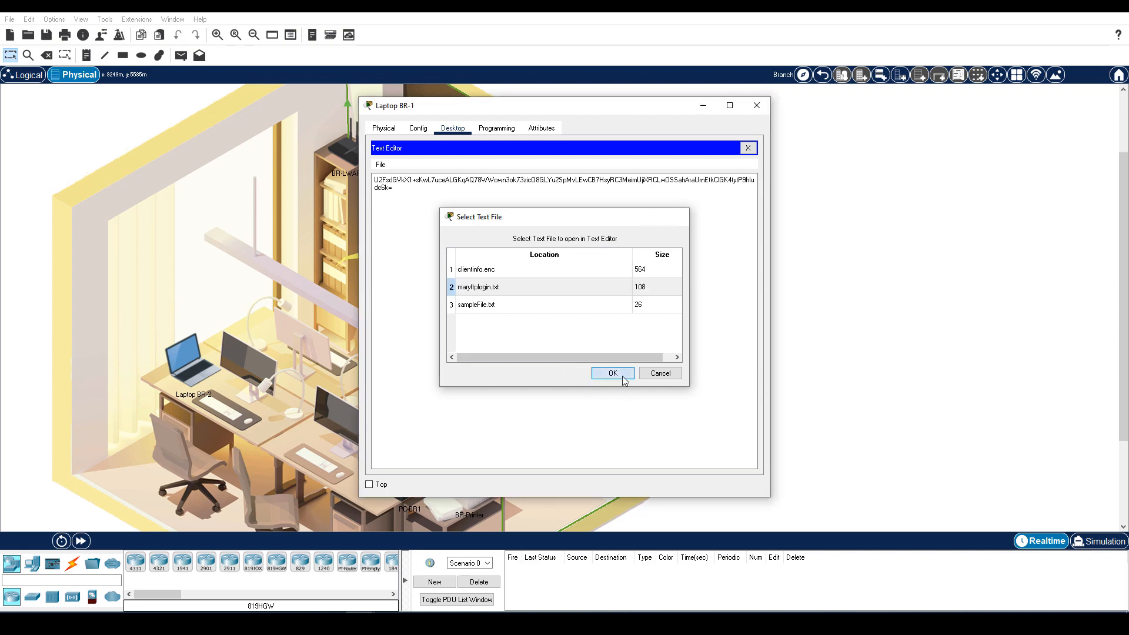
left_click(611, 373)
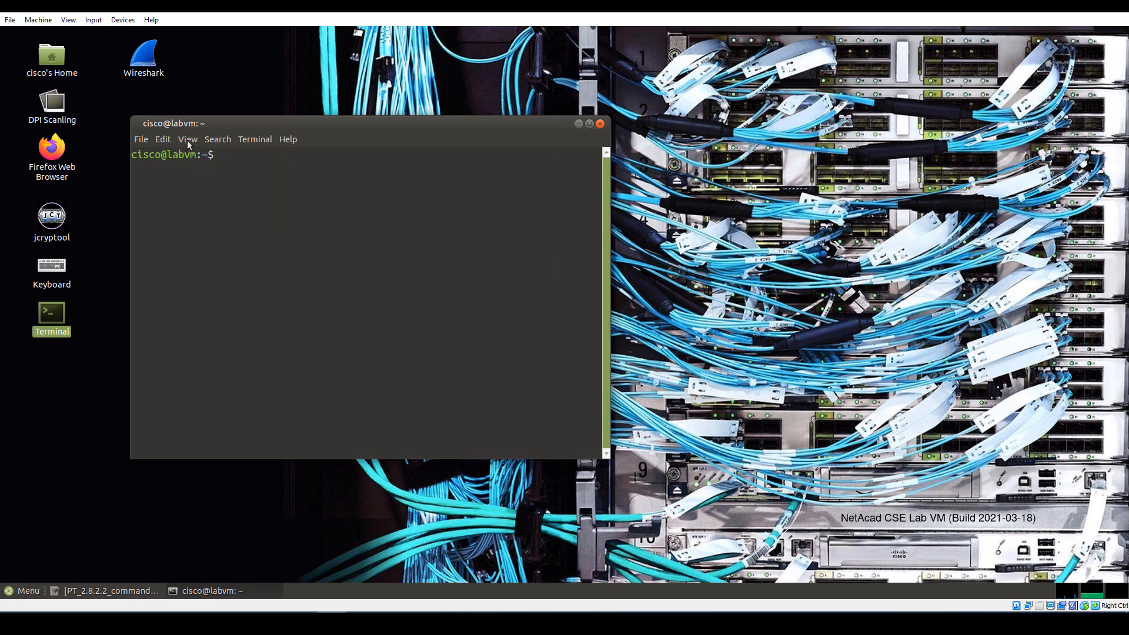
Maximize the terminal and copy the first echo-to-openssl decryption command from the commands file.
left_click(589, 124)
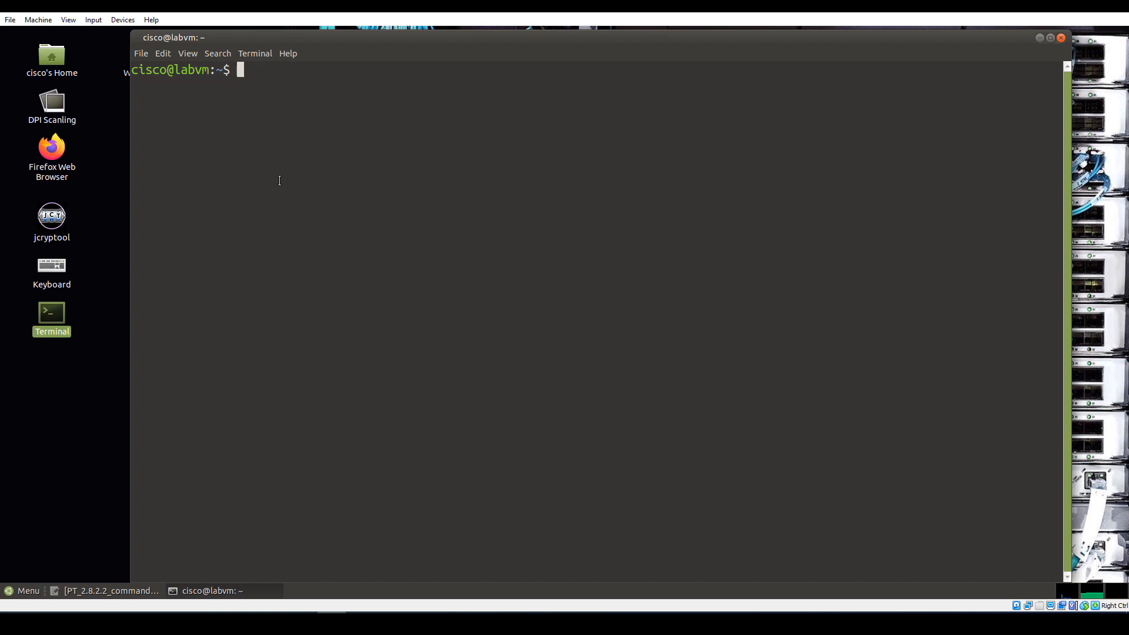
mouse_move(108, 590)
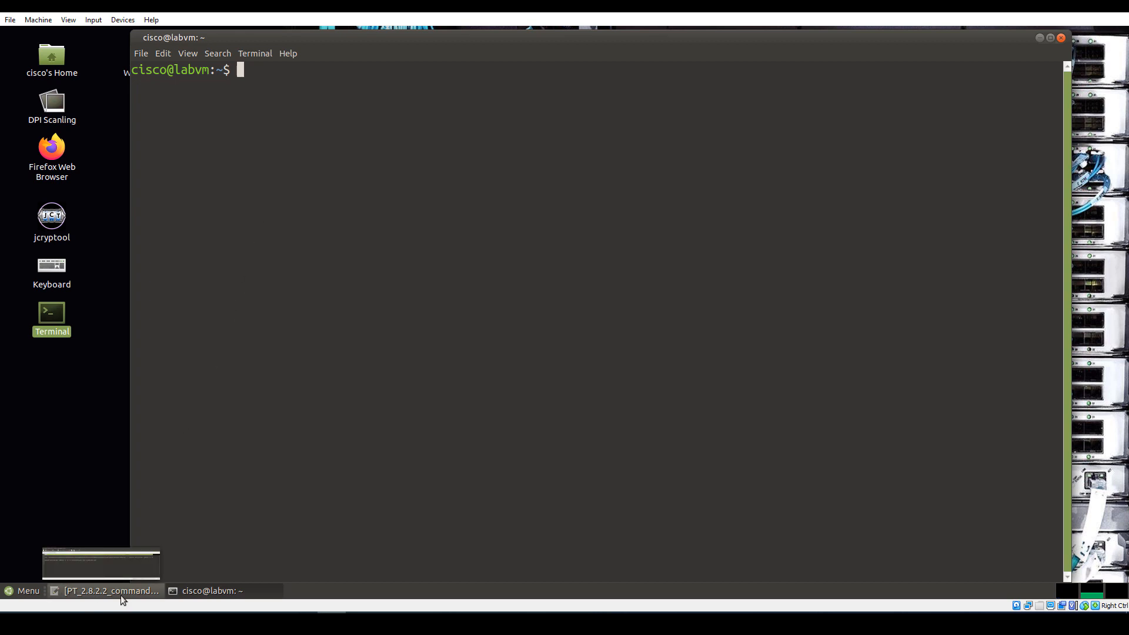
left_click(109, 591)
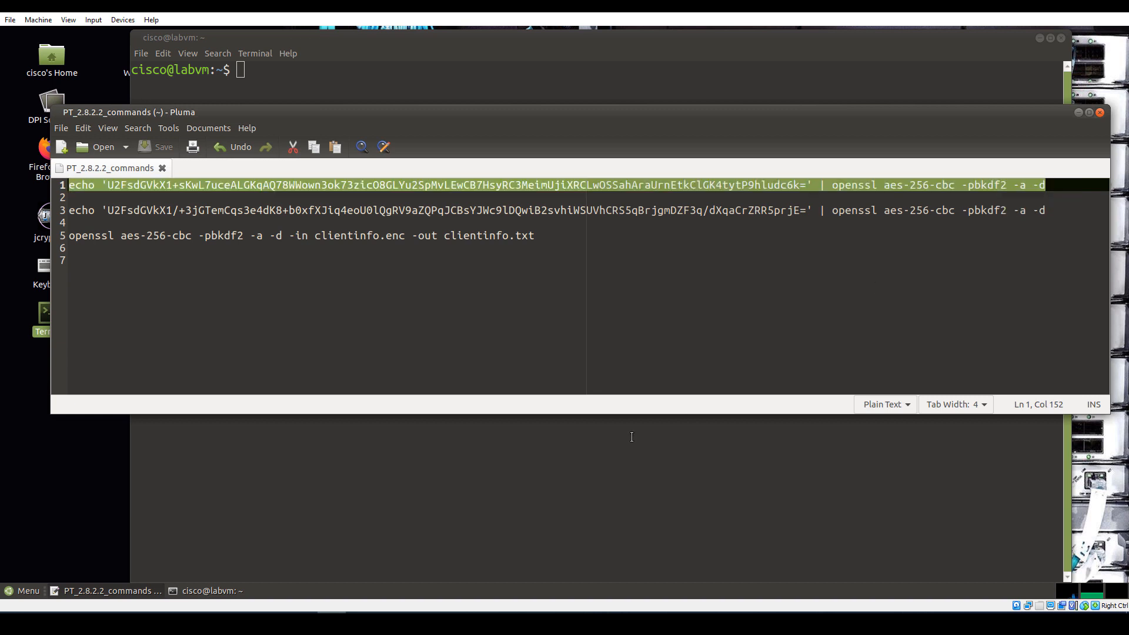
left_click(213, 590)
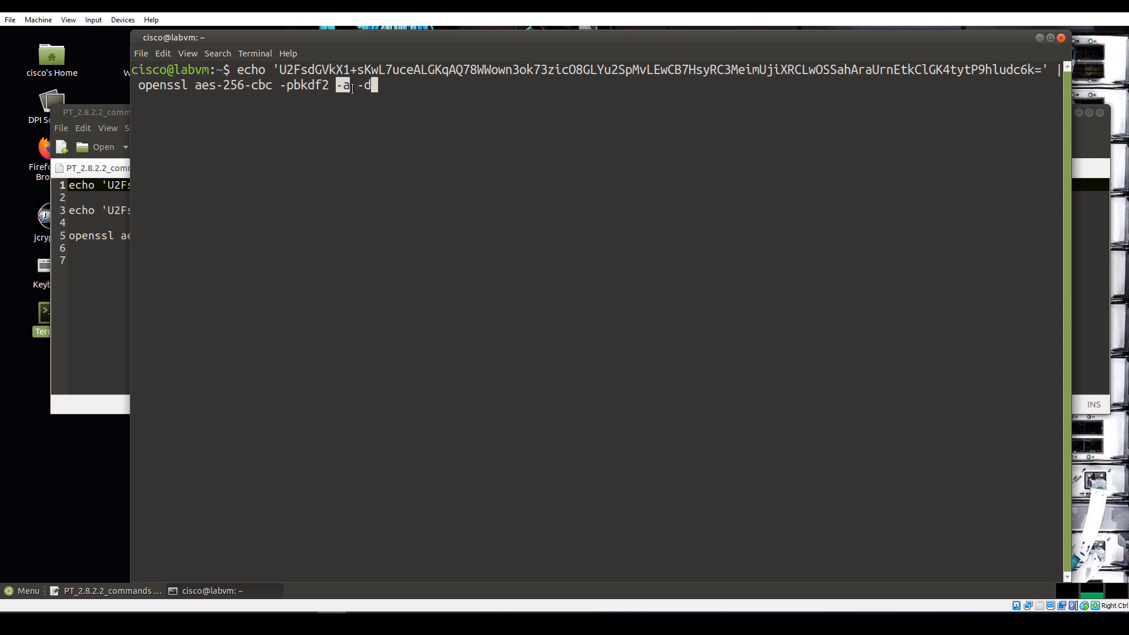
Fix the trailing -d option, run the openssl aes-256-cbc decryption and submit its password.
key("BackSpace")
type("a")
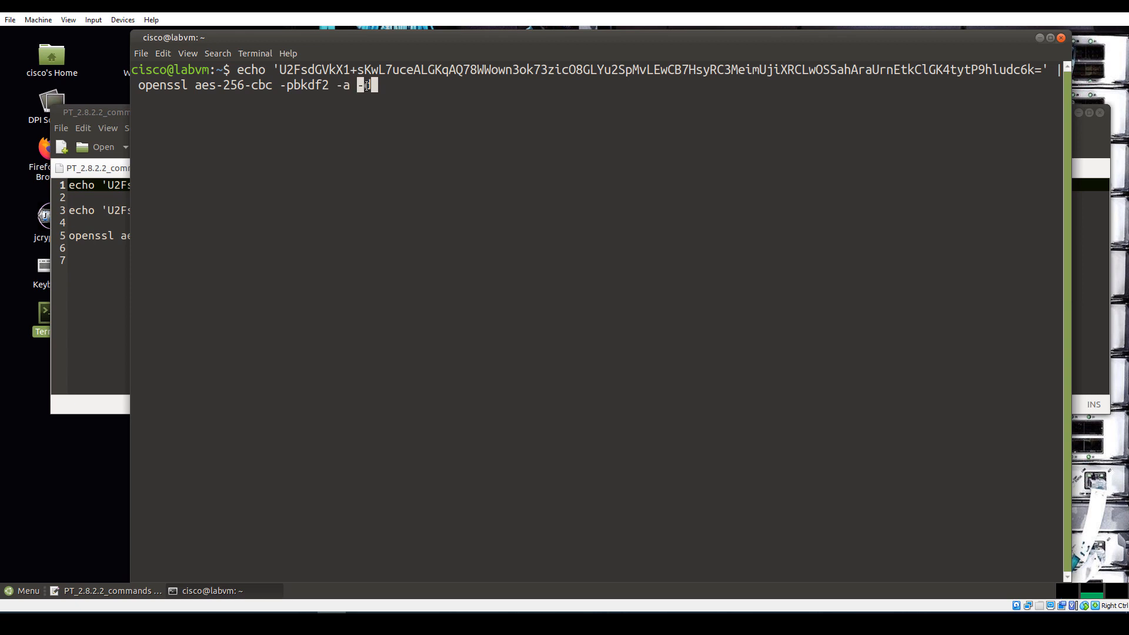
type("d")
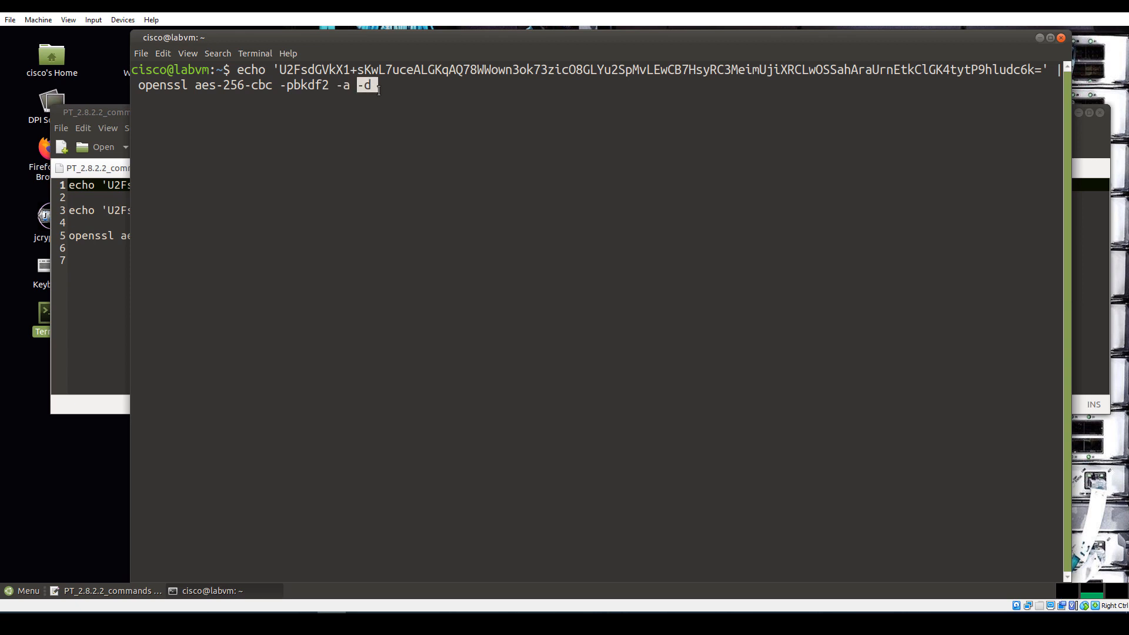
key("Return")
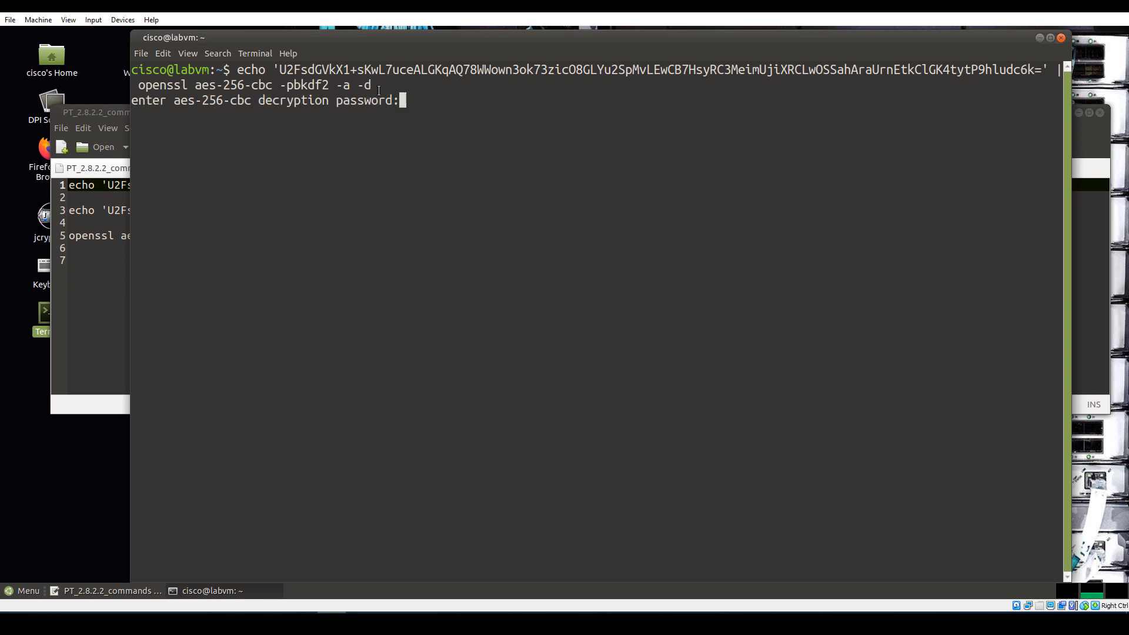
key("Return")
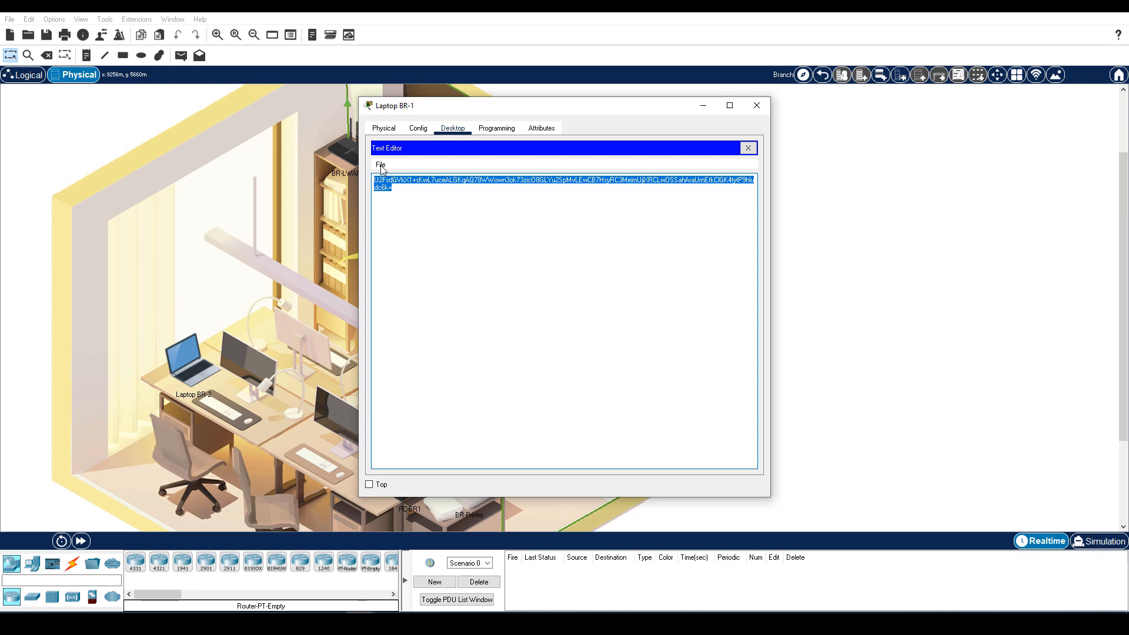
Show the encrypted multi-line contents of clientinfo.enc in Laptop BR-1's Text Editor.
left_click(380, 165)
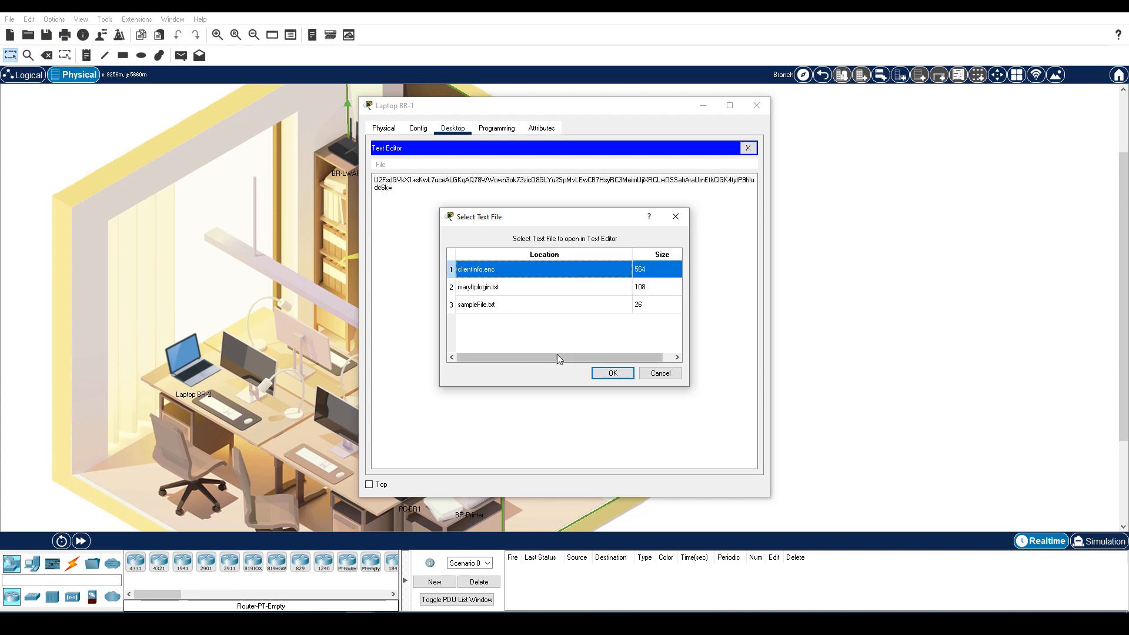
left_click(612, 373)
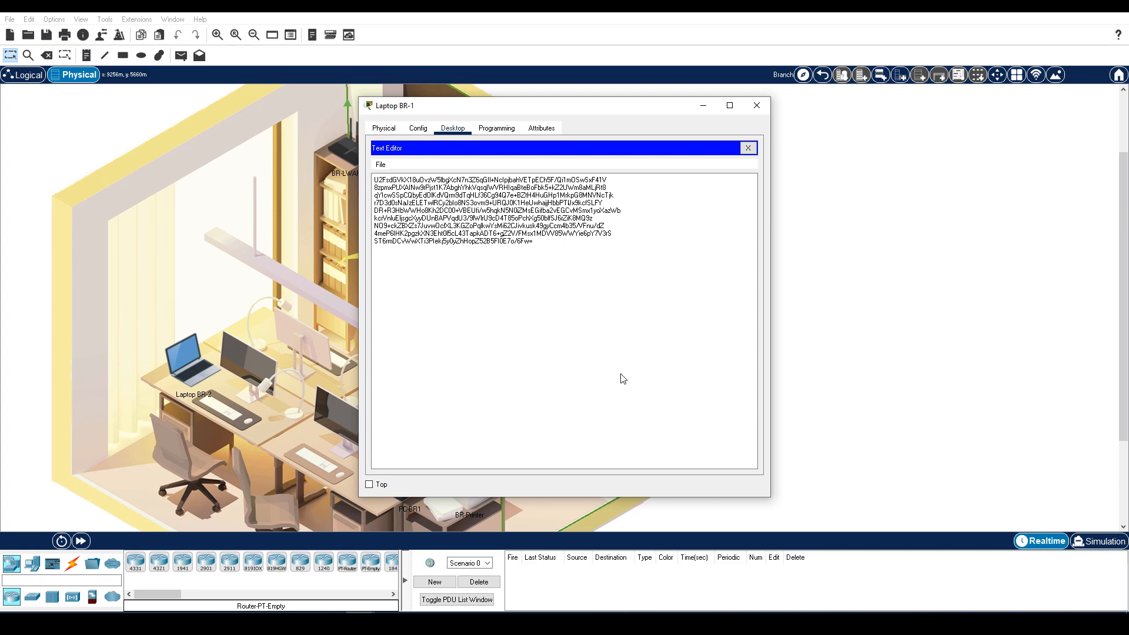
mouse_move(749, 148)
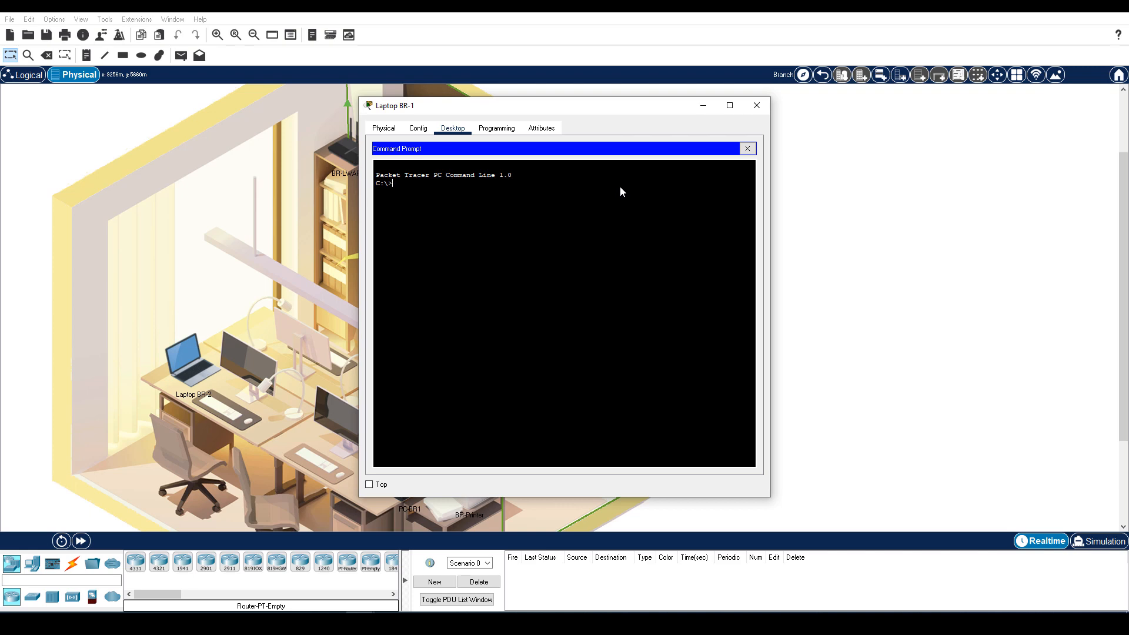
Connect to ftp 10.0.3.30 from the command prompt and log in as mary.
type("ftp 10.0")
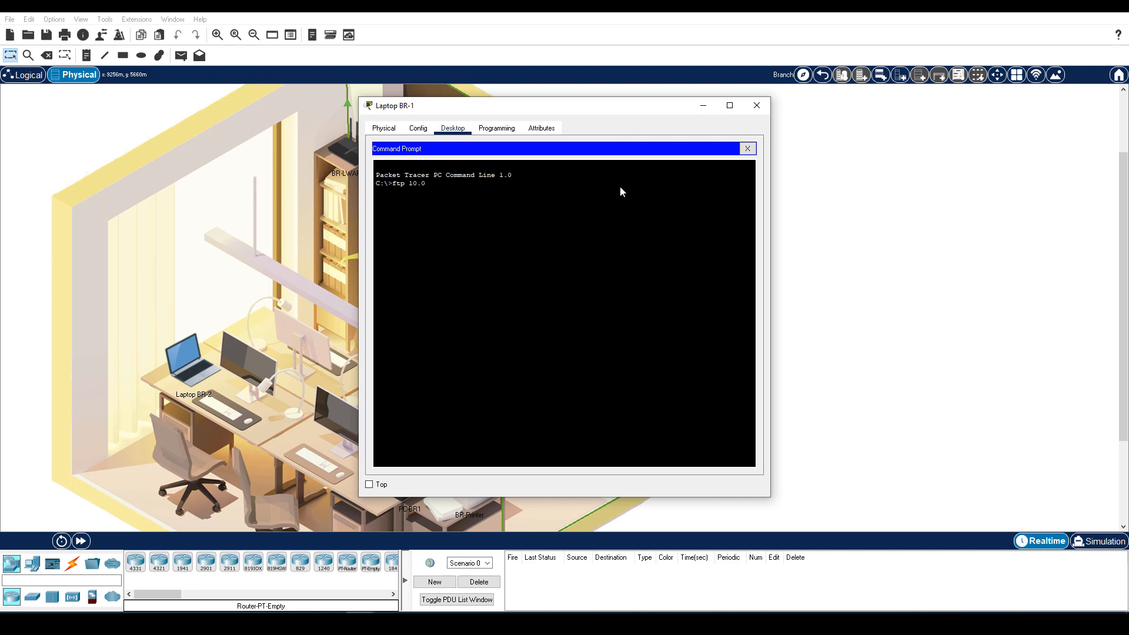
key("Return")
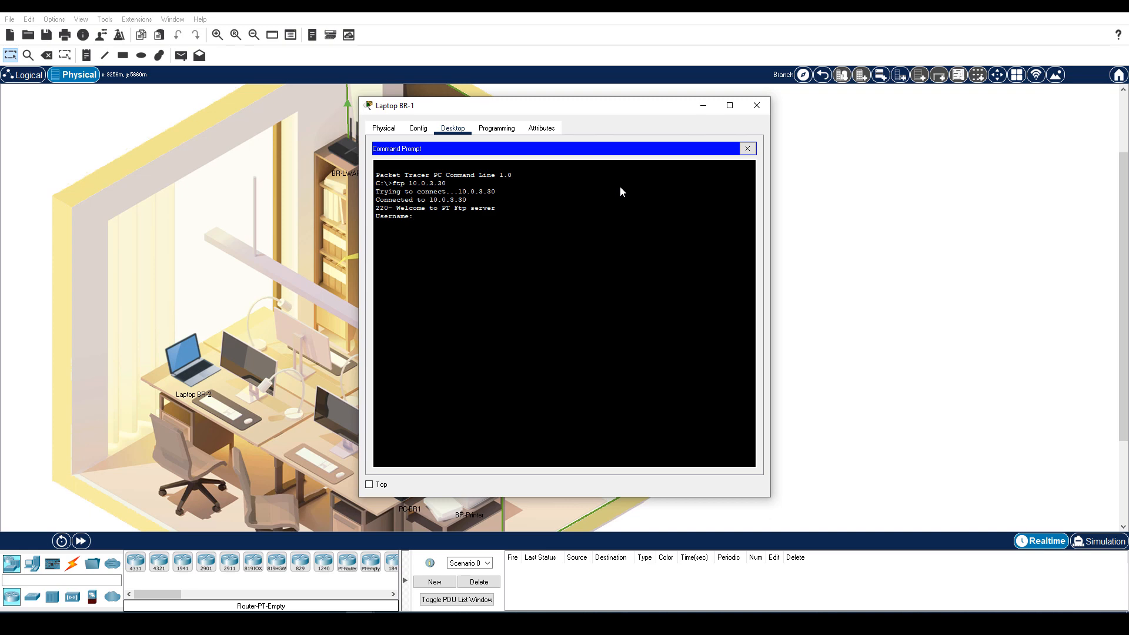
type("mary")
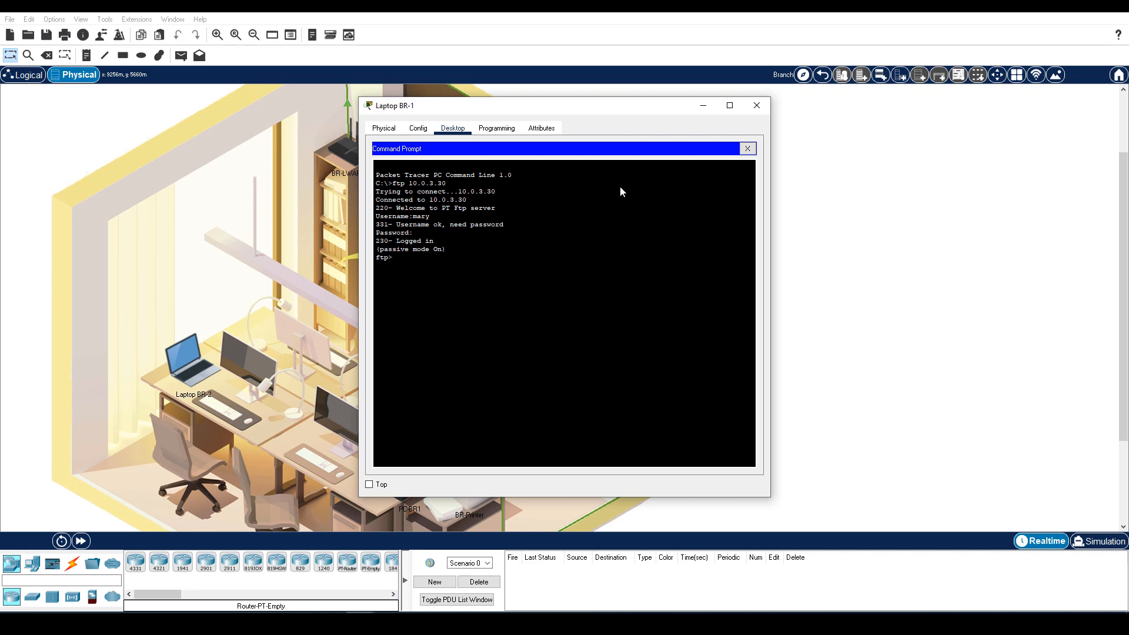
List the server files with dir, put clientinfo.enc (564 bytes), then quit the FTP session.
type("di")
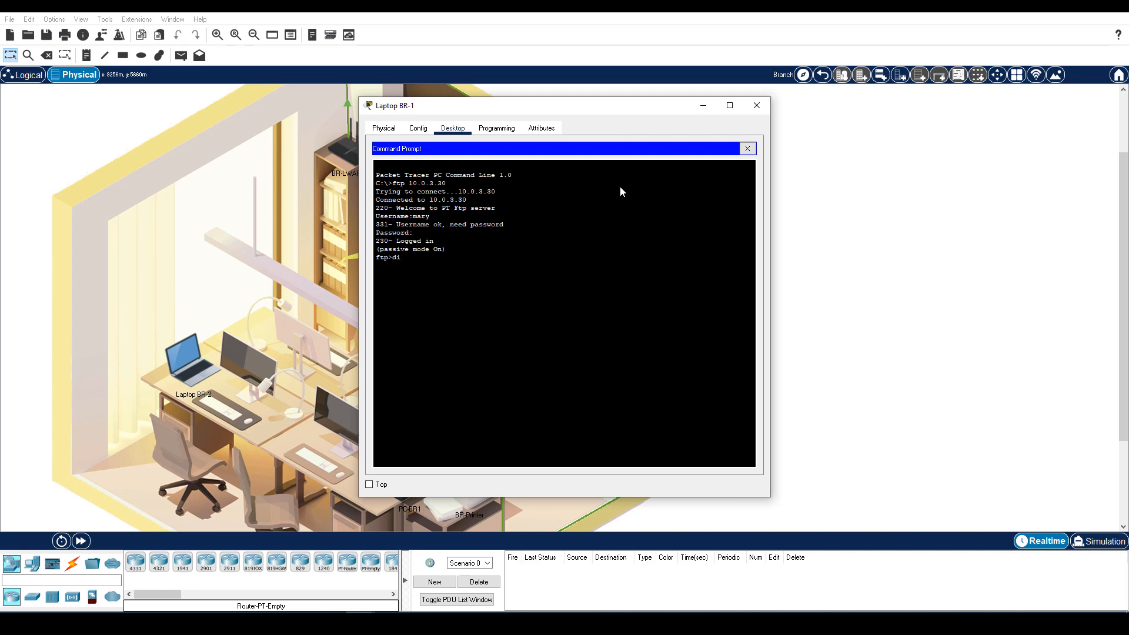
key("Return")
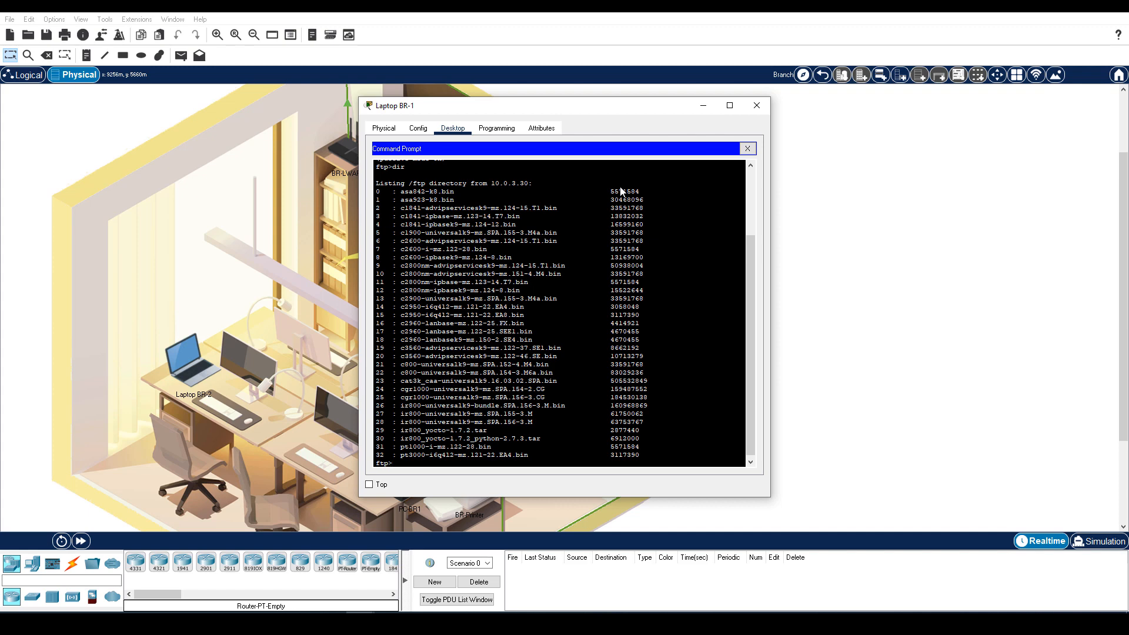
type("put clientinfo.enc")
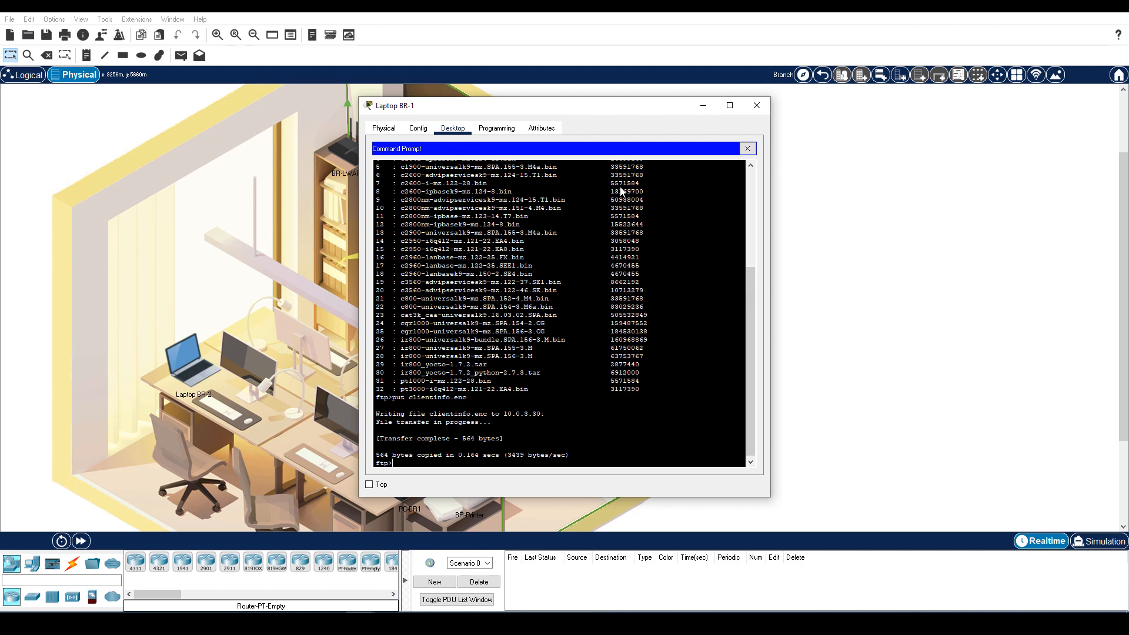
type("quit")
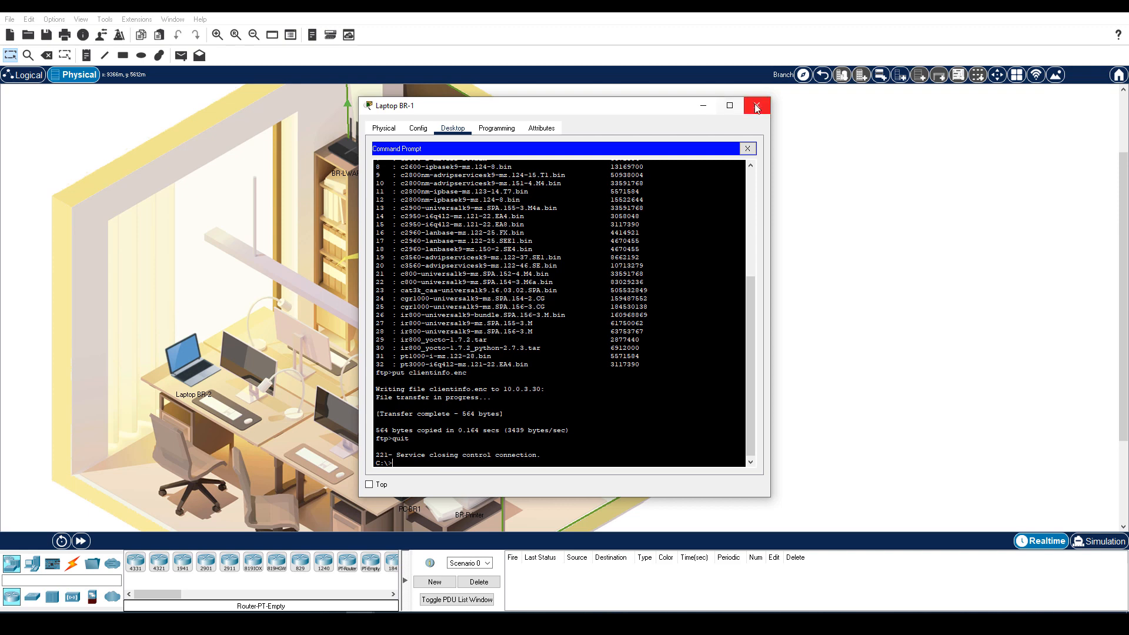
Close Laptop BR-1's window to return to the branch office room.
left_click(757, 106)
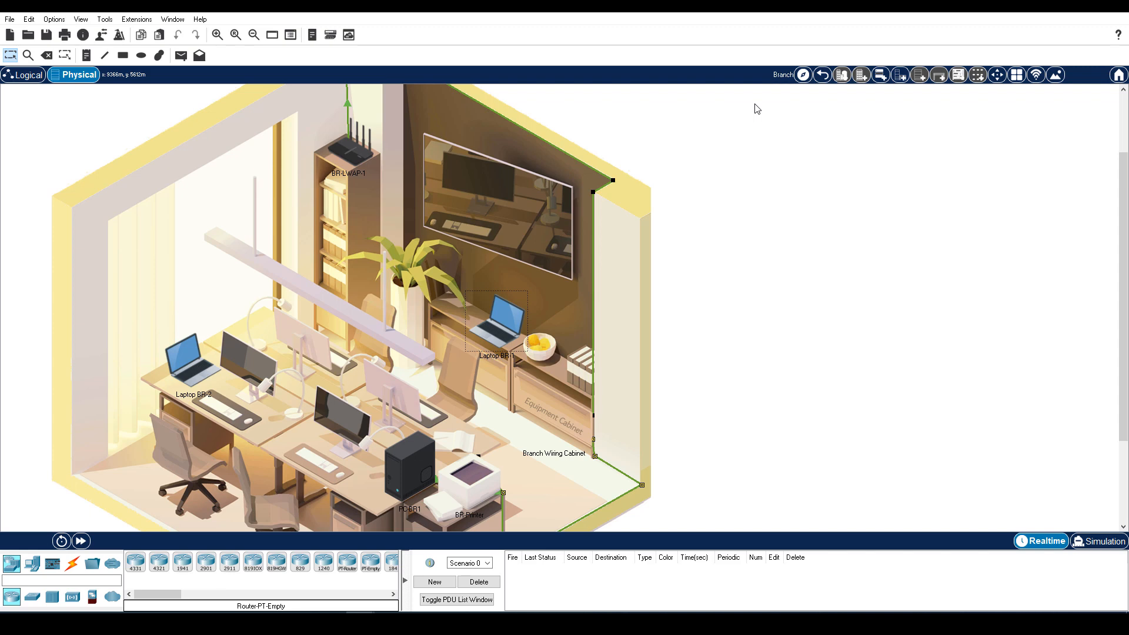
mouse_move(508, 168)
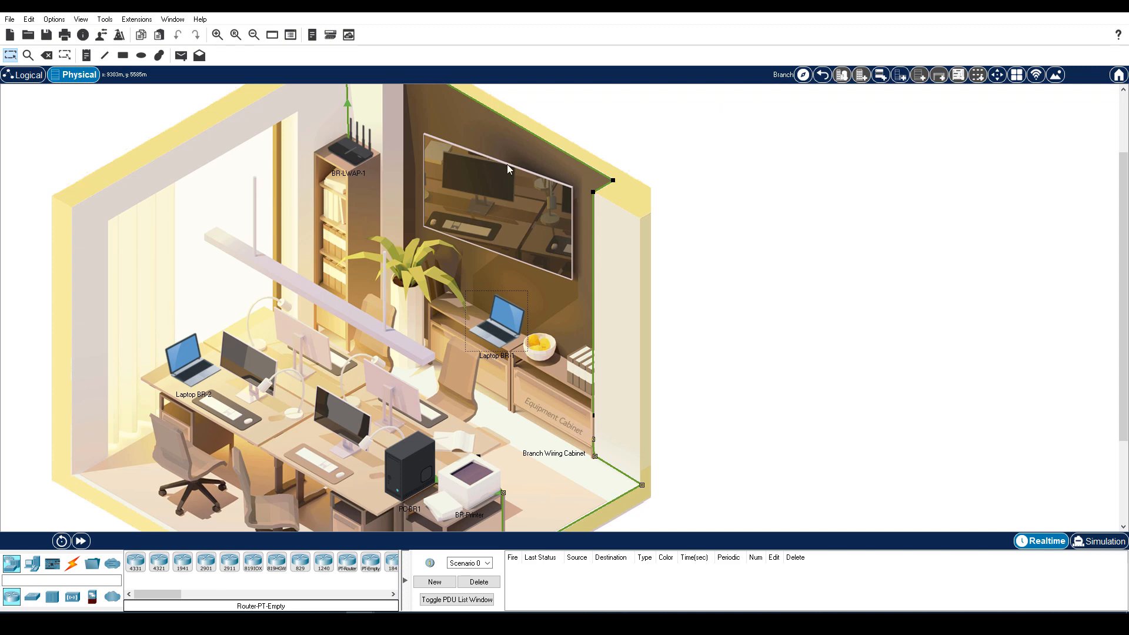
Show bobftplogin.txt in Laptop BR-2's Text Editor and copy its encrypted text.
double_click(192, 353)
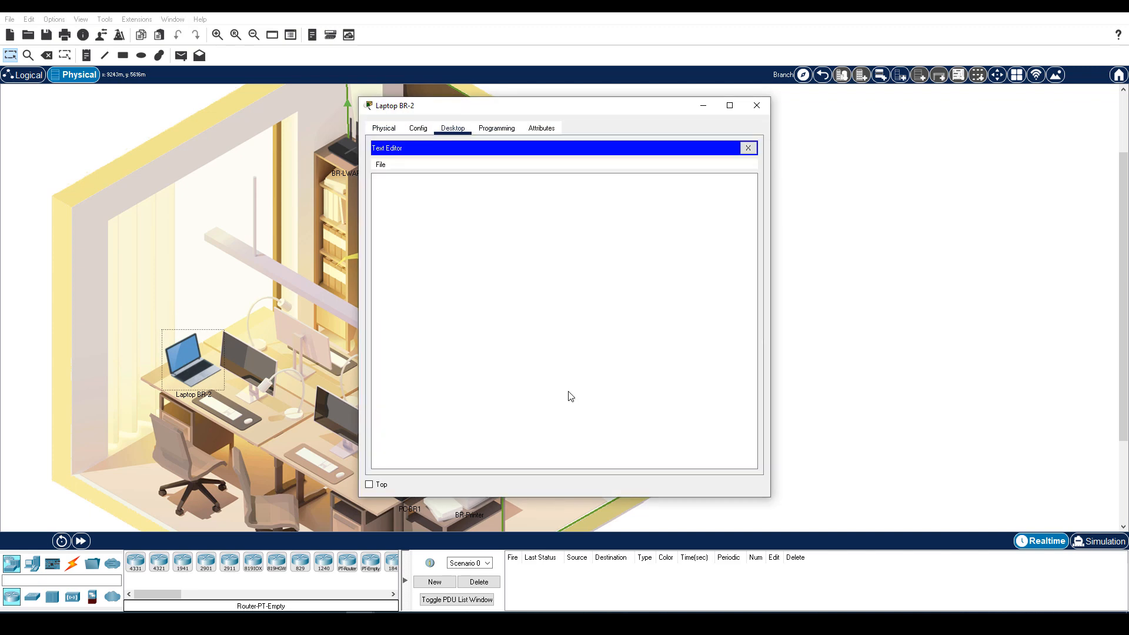
mouse_move(363, 162)
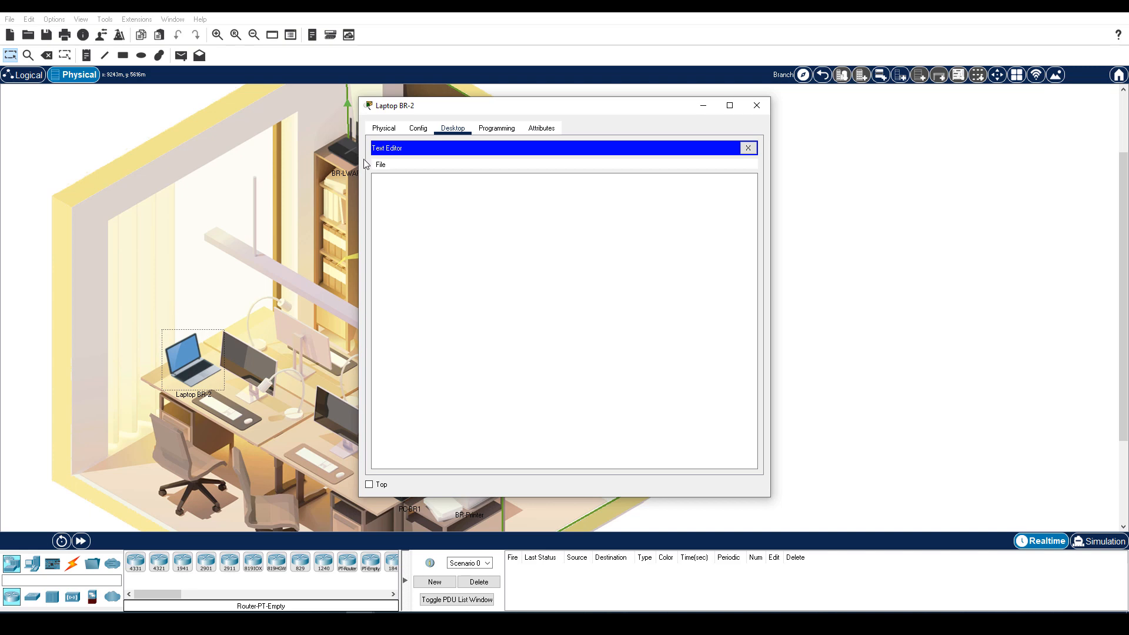
left_click(380, 165)
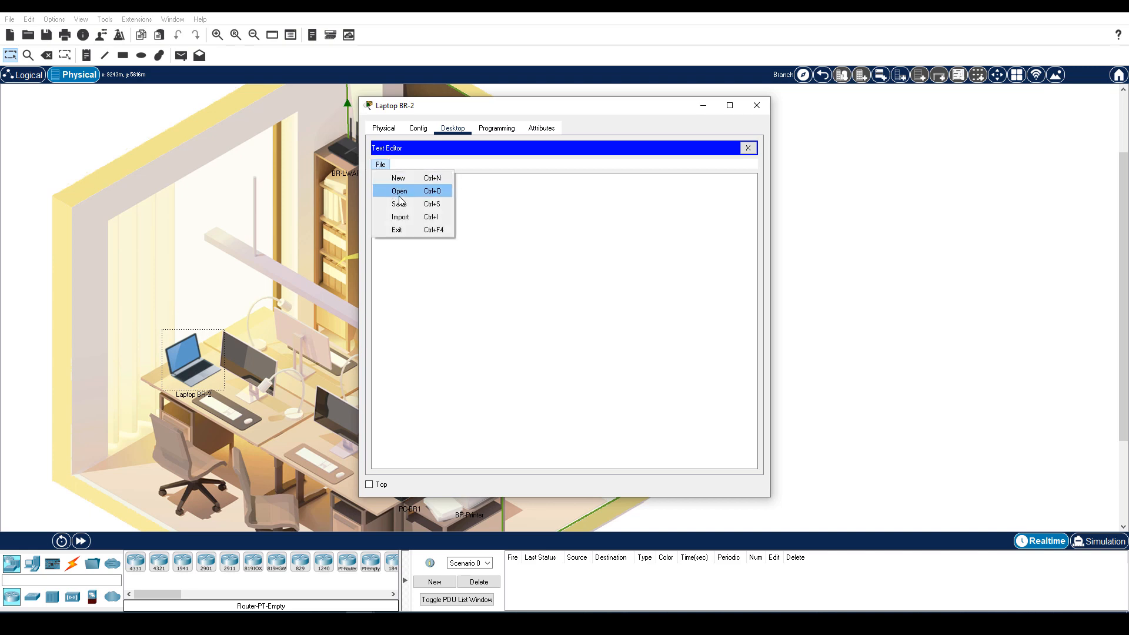
left_click(399, 191)
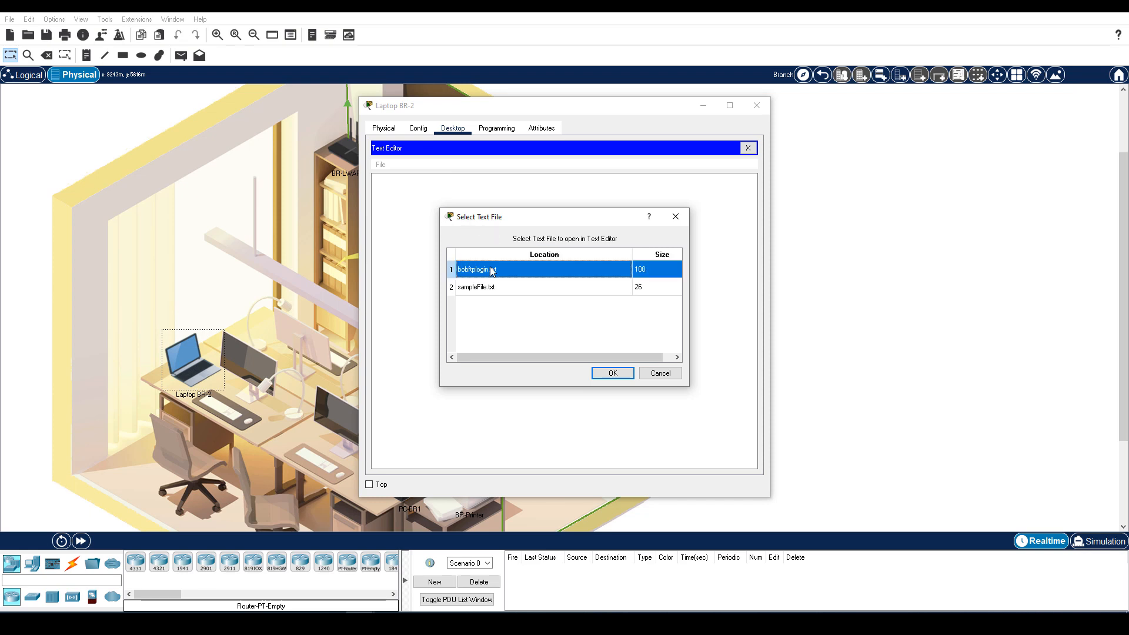
left_click(612, 372)
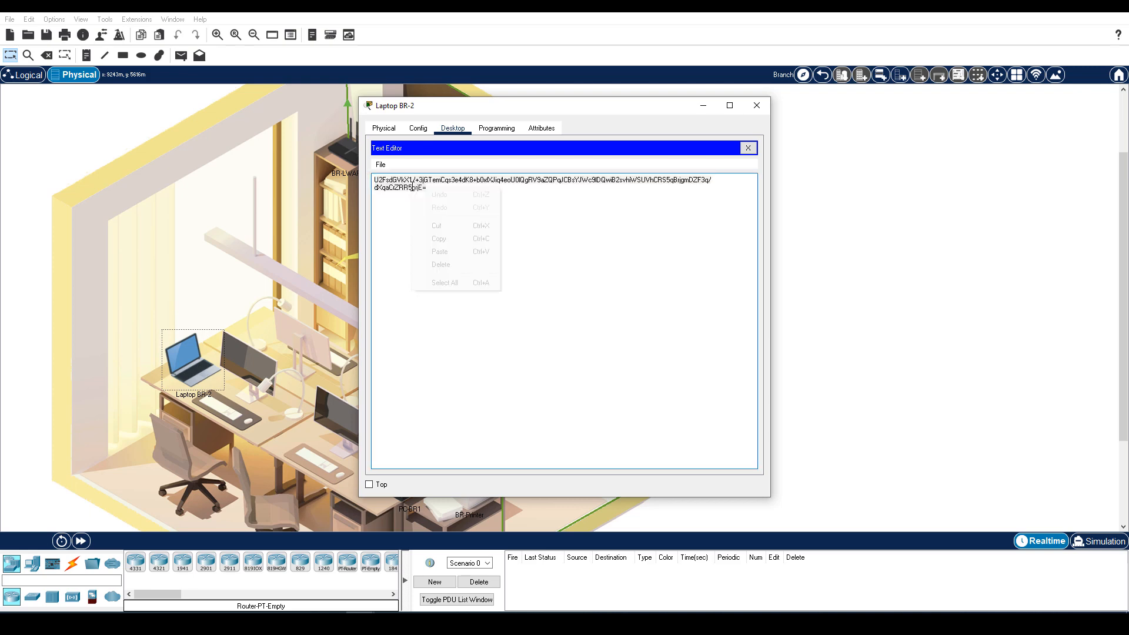
left_click(445, 282)
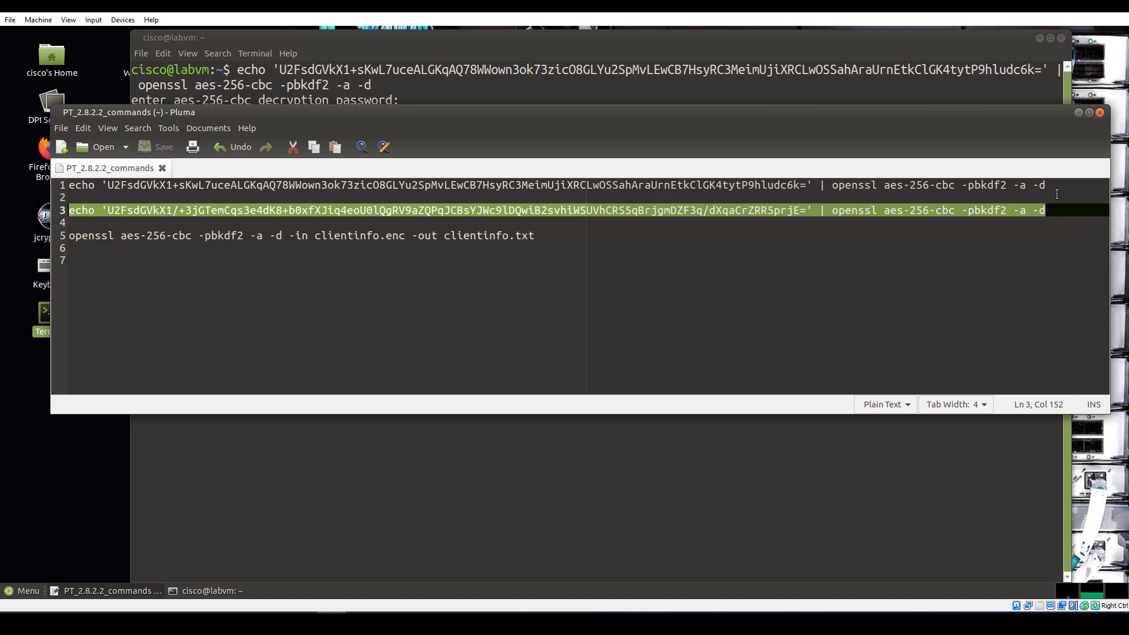
Paste and run the openssl aes-256-cbc -pbkdf2 -a -d command for Bob's login and submit the password.
right_click(863, 210)
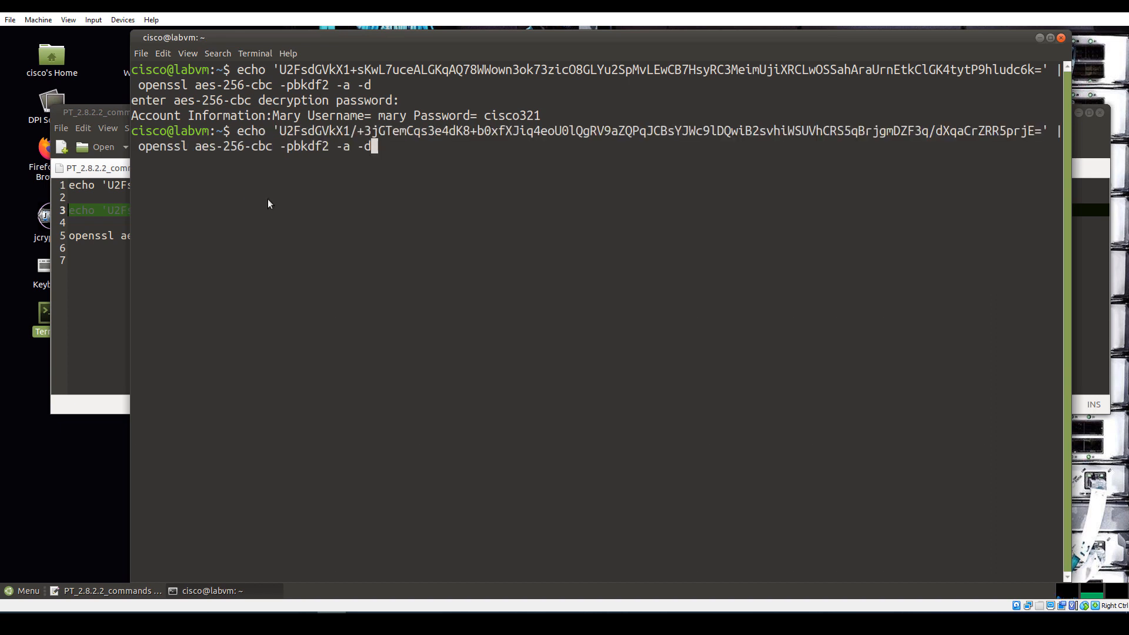
key("Return")
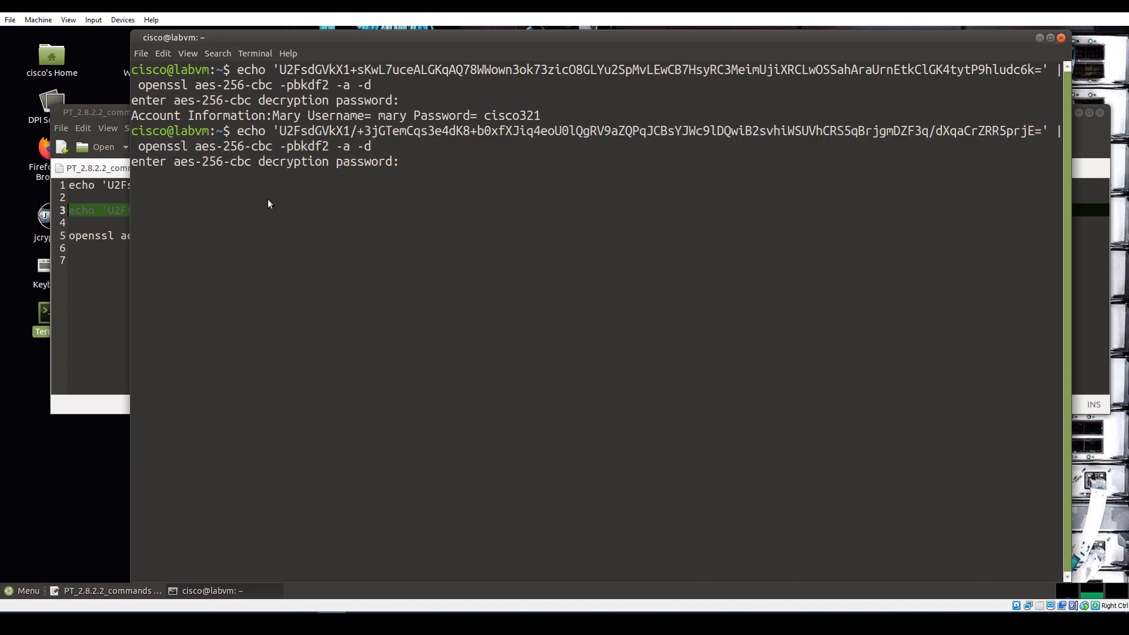
key("Return")
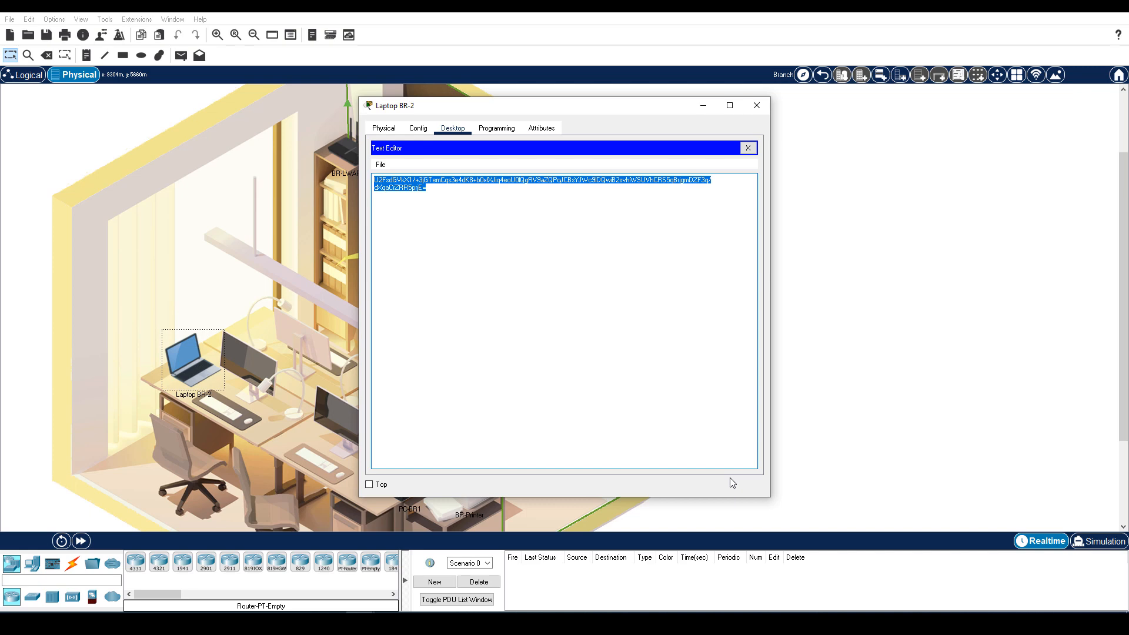
mouse_move(748, 148)
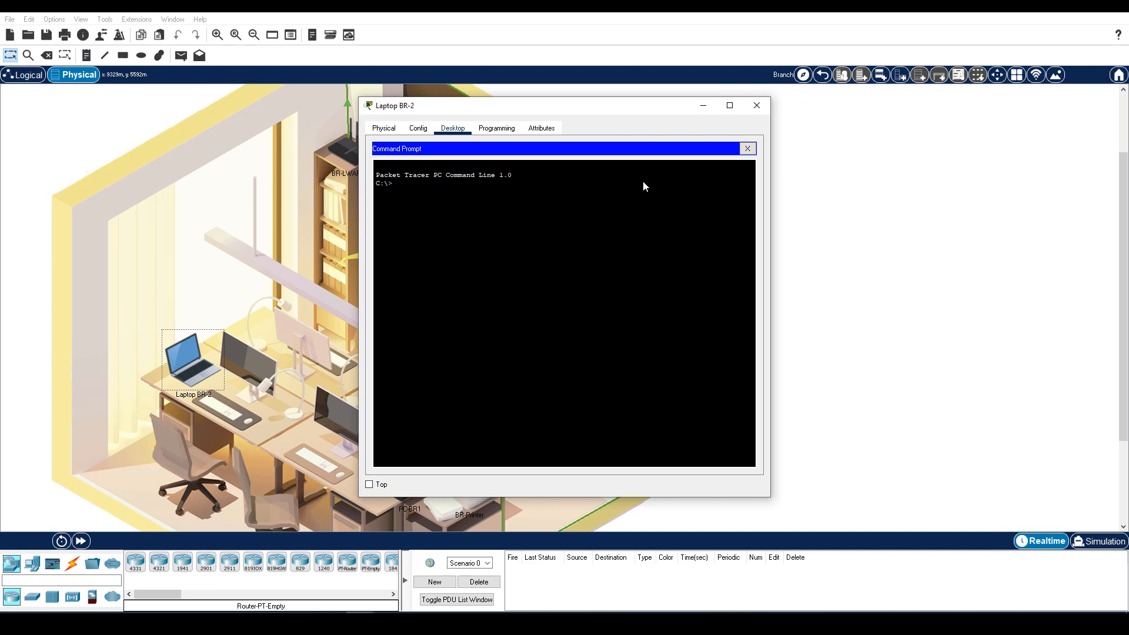
Connect to FTP server 10.0.3.3 as bob, fetch clientinfo.enc, quit and list drive C to confirm it.
type("ftp 10.0.3.30")
type("bob")
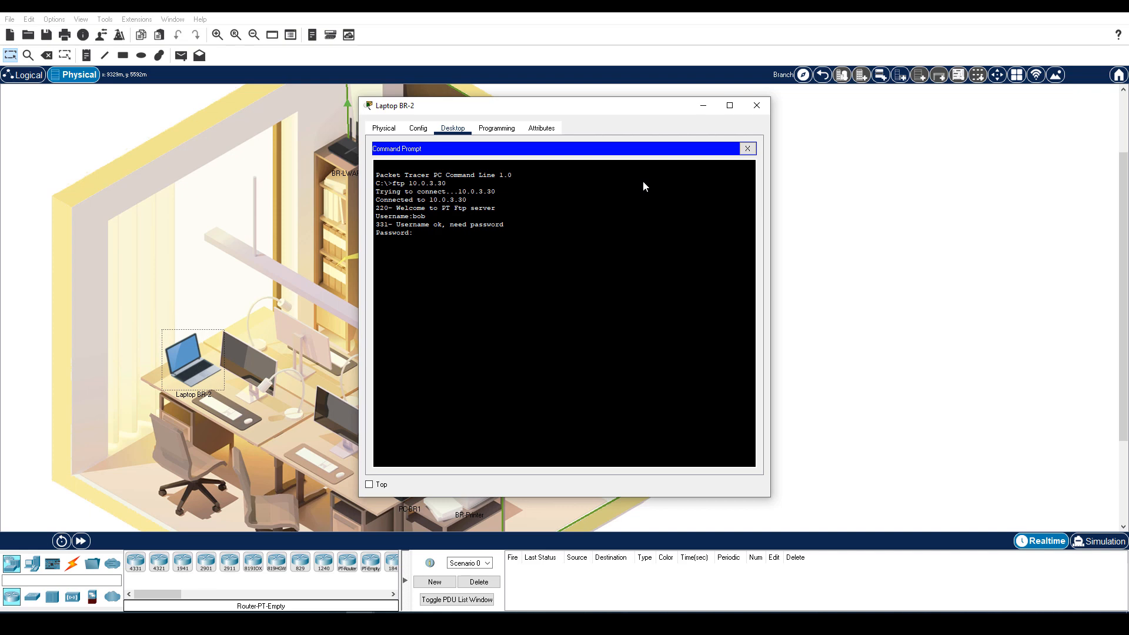
key("Return")
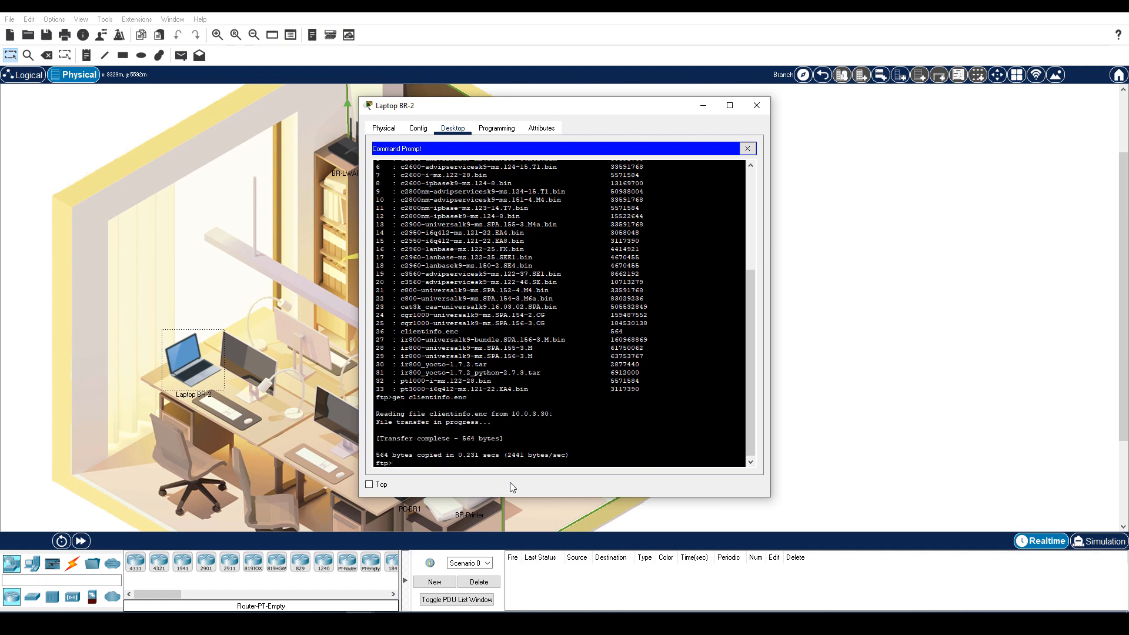
type("qu")
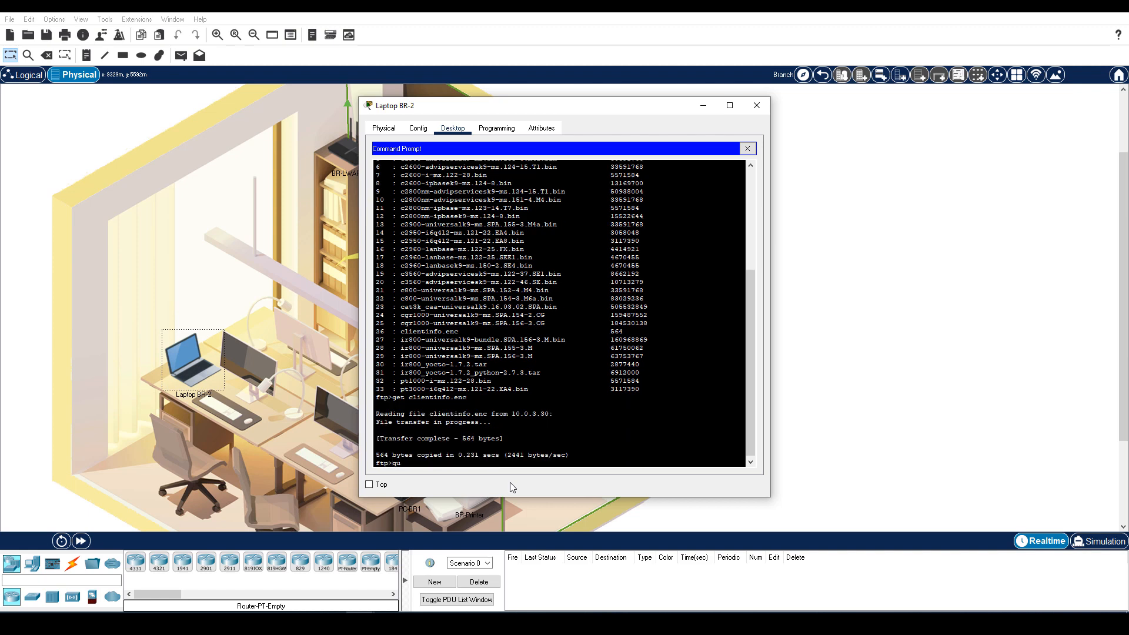
key("Return")
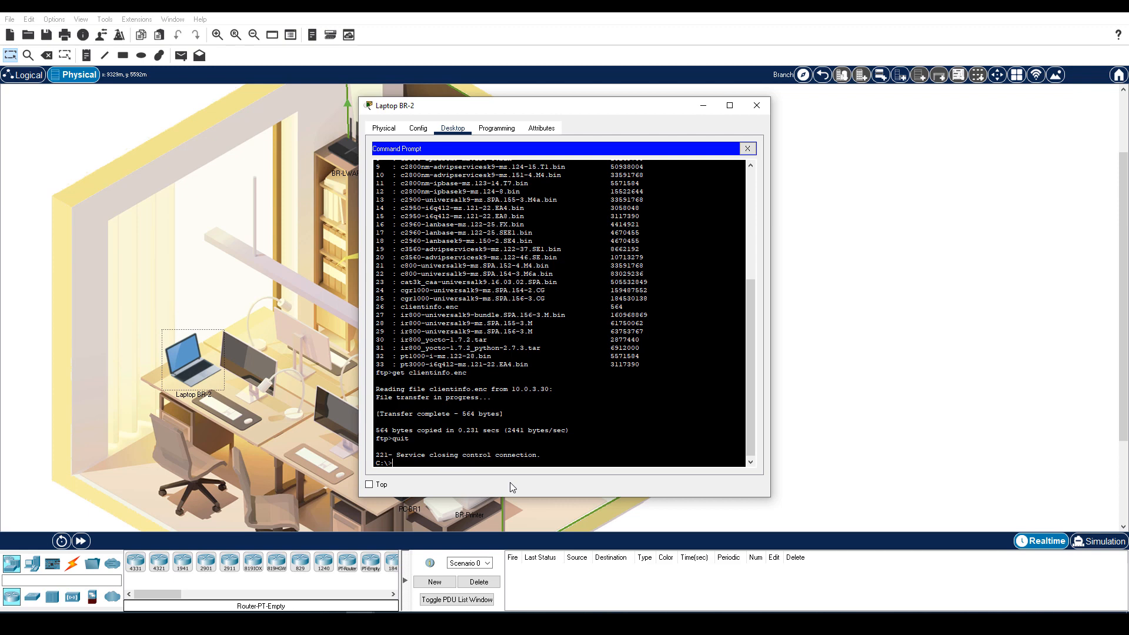
type("dir")
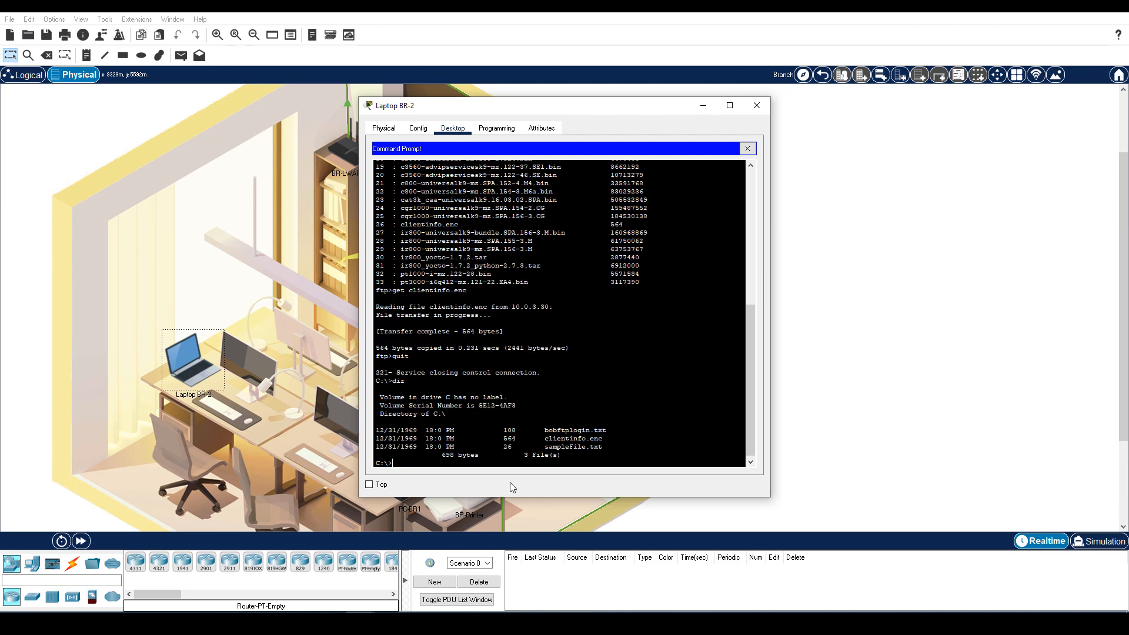
double_click(573, 438)
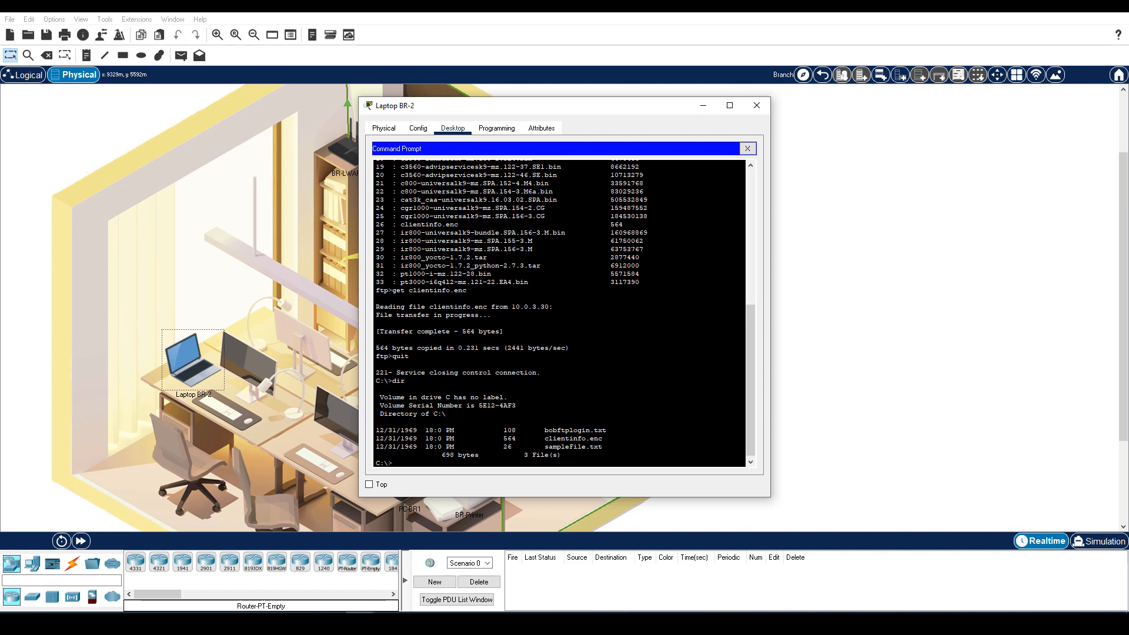
Read Mary's 'Decryption Key' email in the laptop's mail client, then leave it for the text editor.
left_click(747, 148)
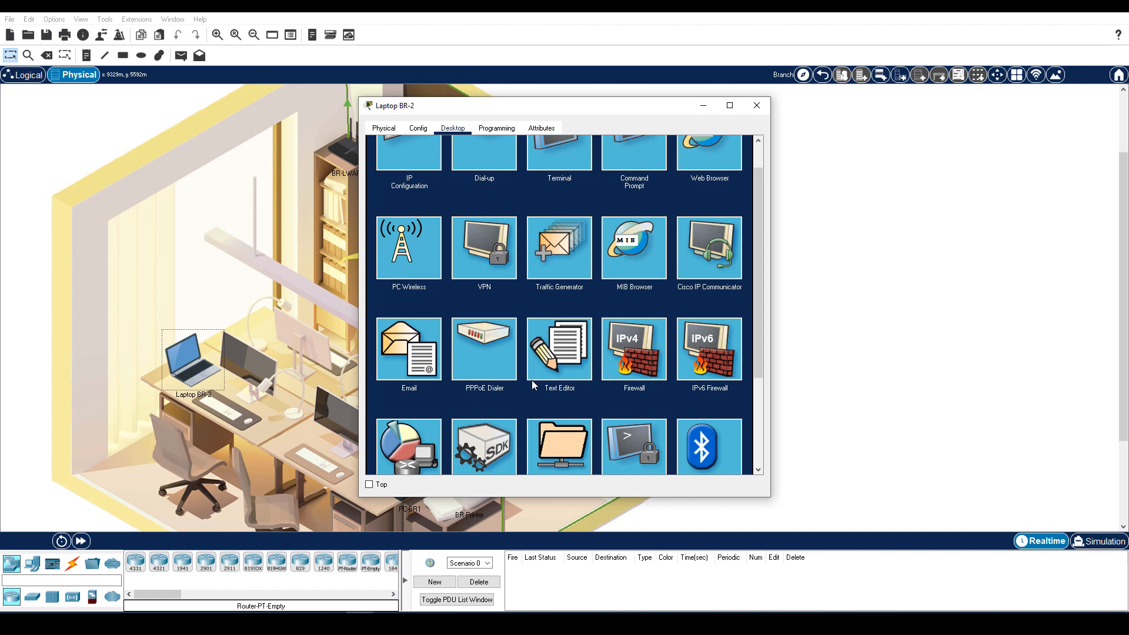
double_click(409, 350)
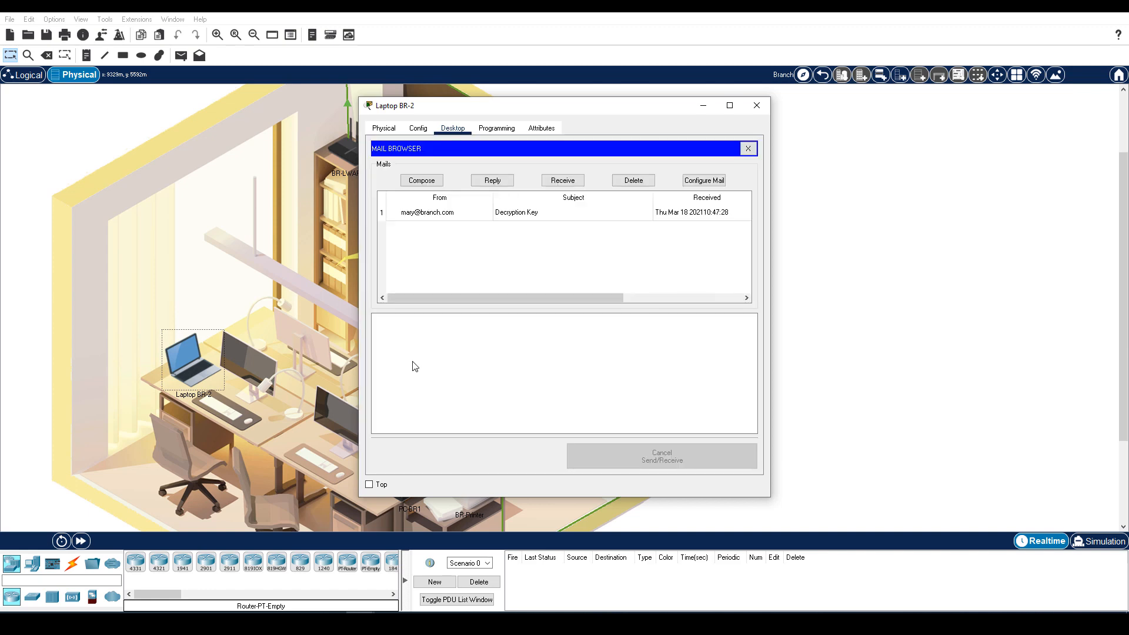
mouse_move(466, 221)
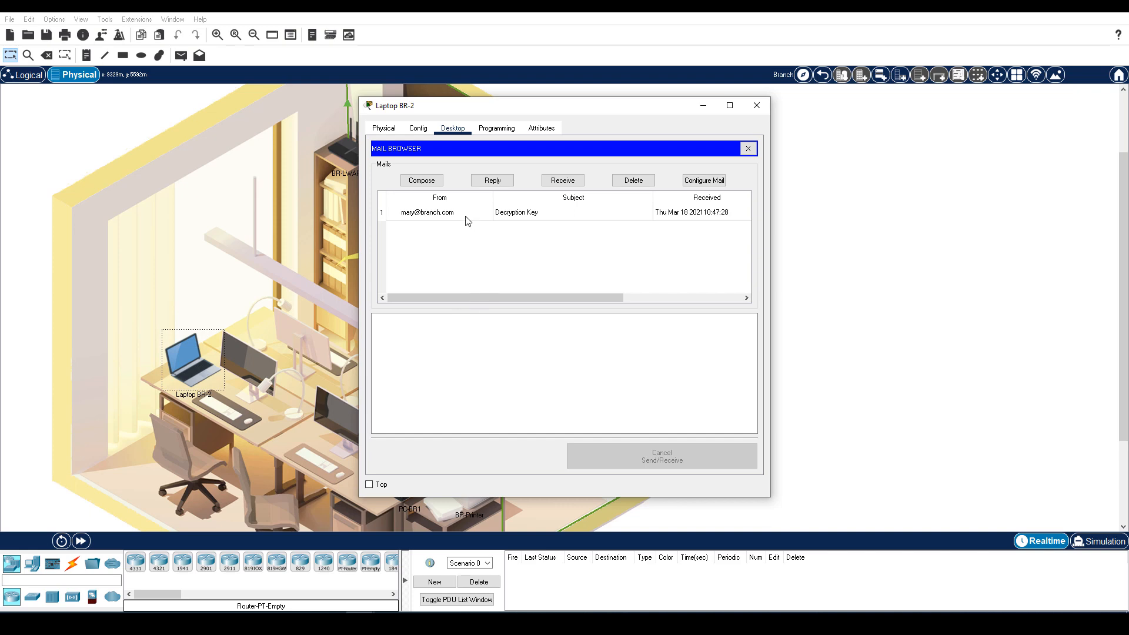
left_click(517, 212)
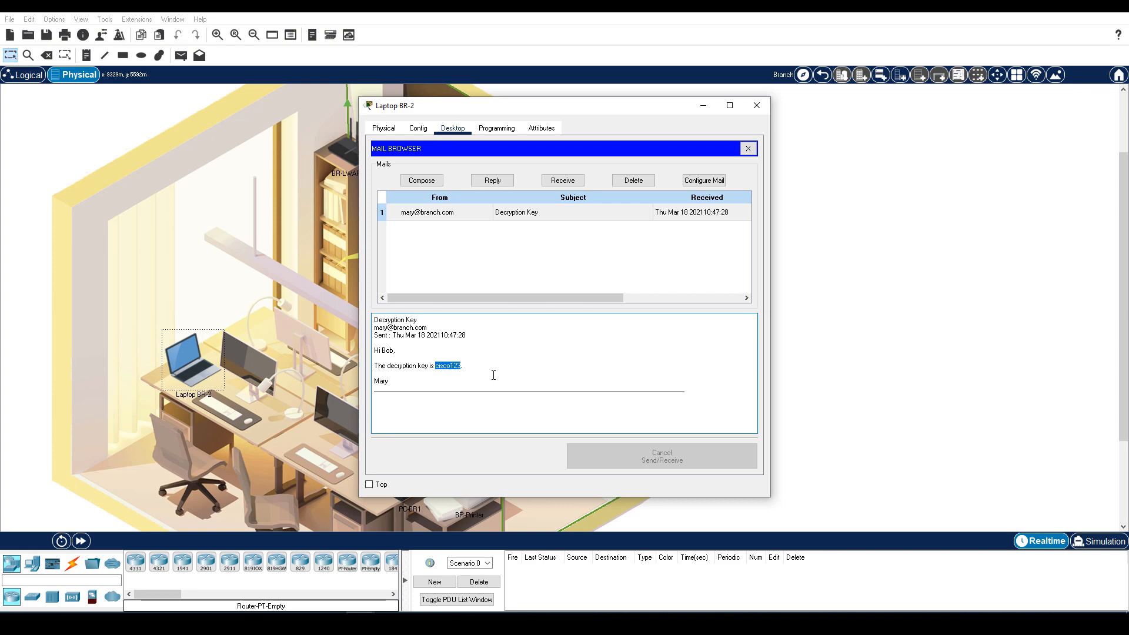
left_click(748, 149)
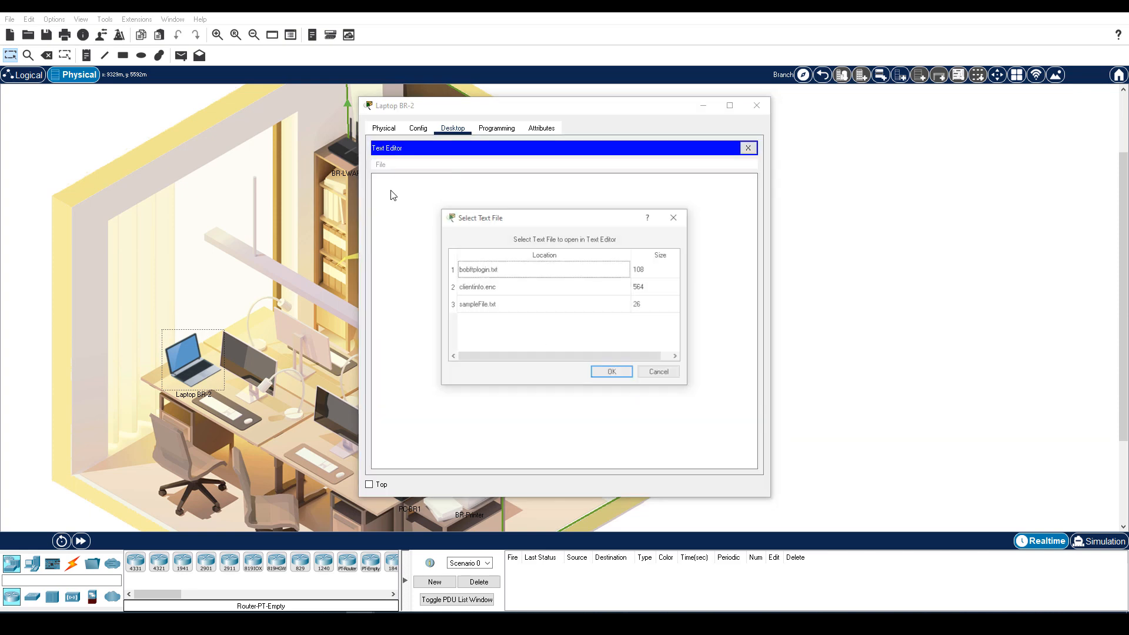
Load clientinfo.enc in the laptop's text editor and copy its encrypted block.
left_click(610, 371)
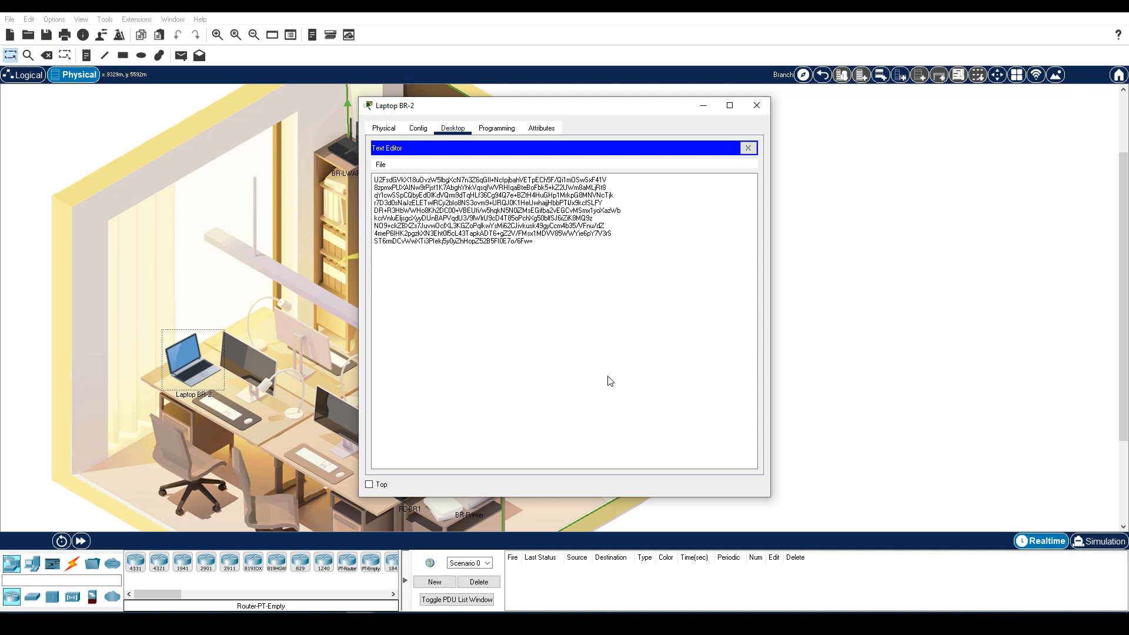
mouse_move(549, 255)
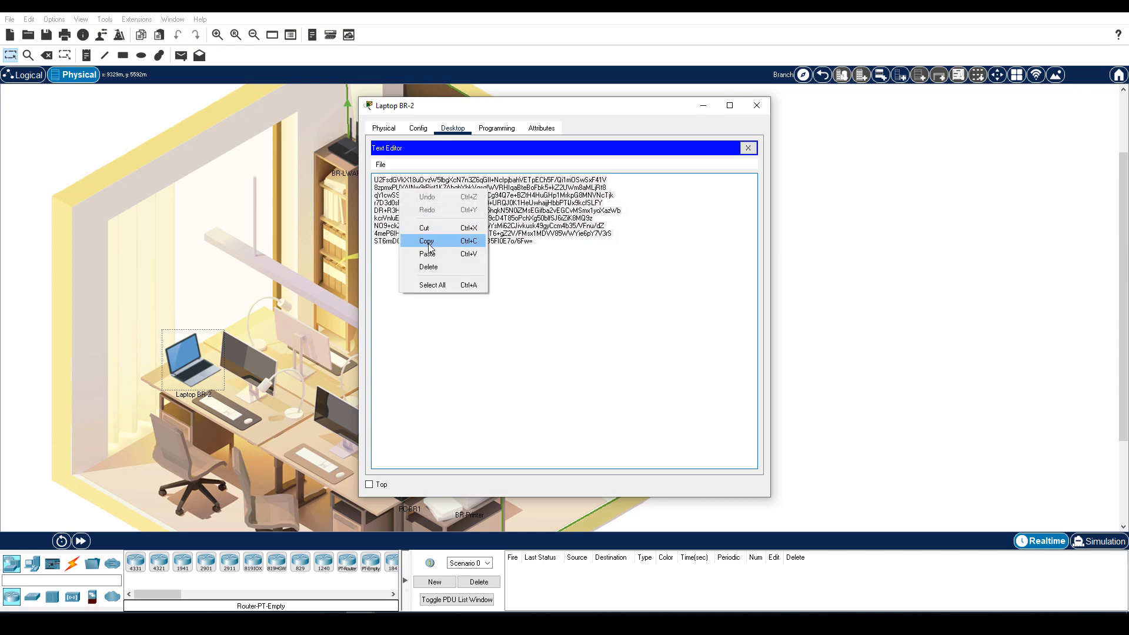
left_click(431, 285)
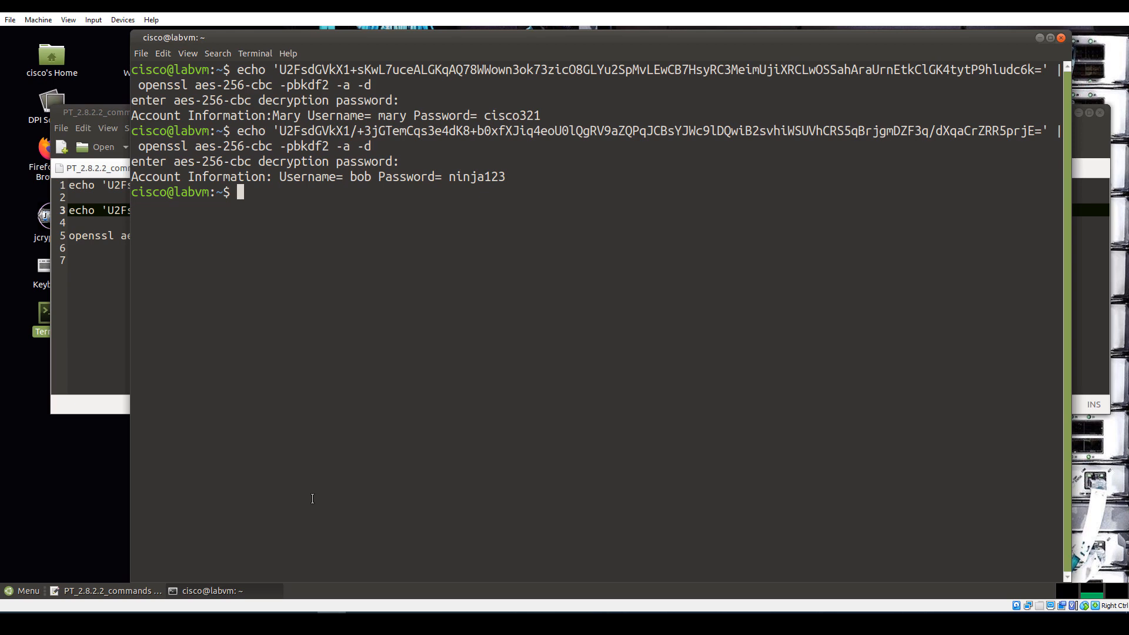
Paste the encrypted text into a new Pluma document, save it as clientinfo.enc and close it.
left_click(25, 590)
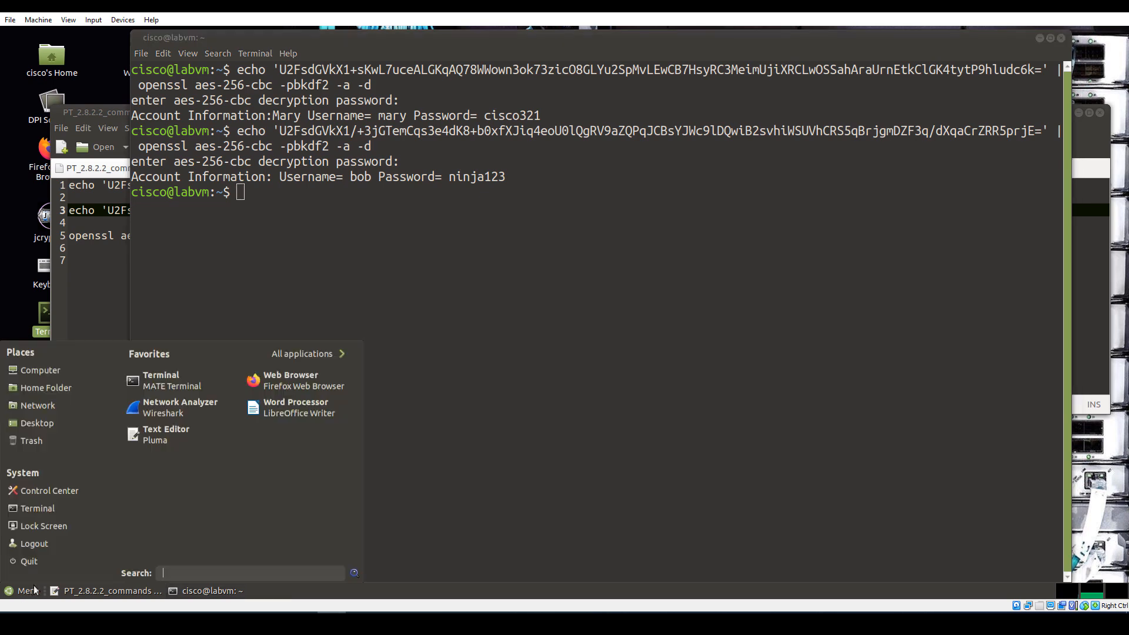
left_click(166, 434)
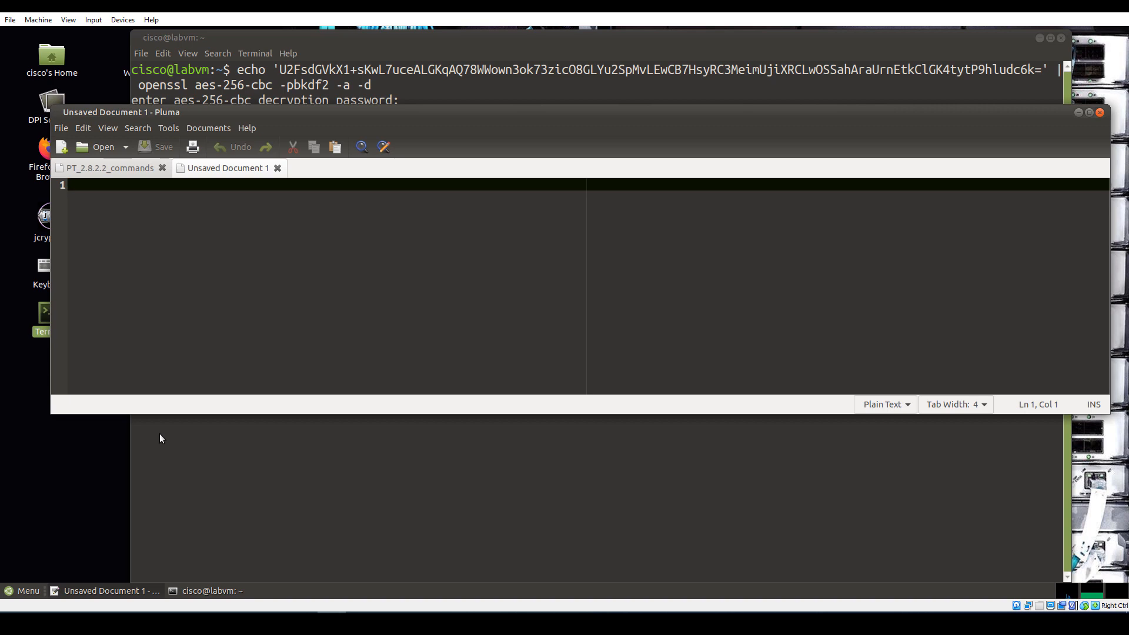
key("ctrl+v")
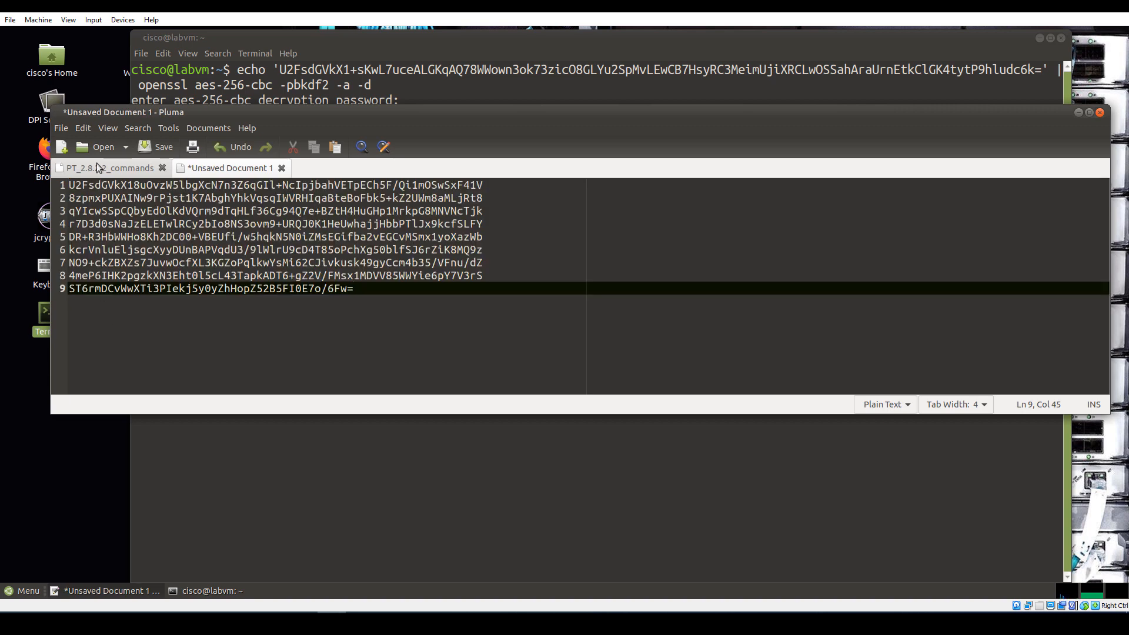
left_click(156, 147)
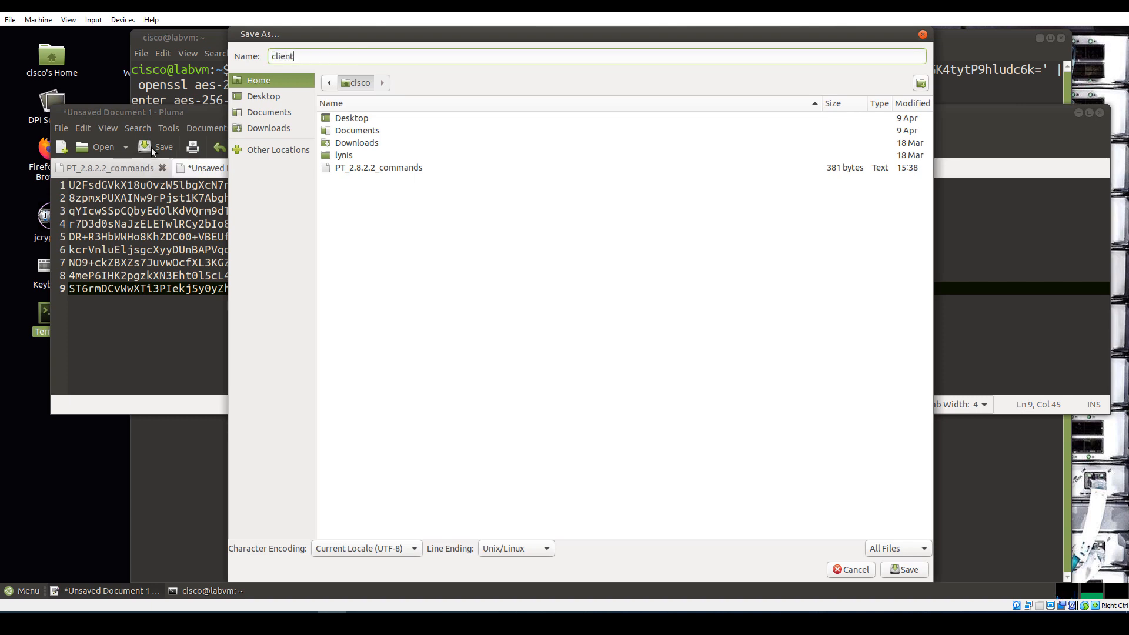
left_click(903, 570)
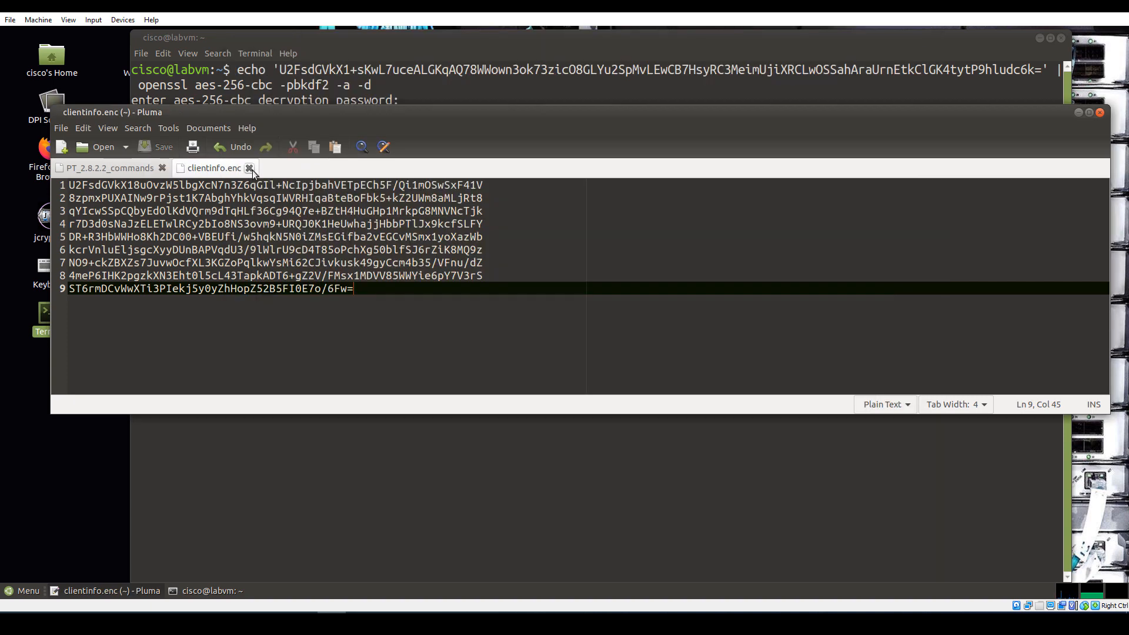
left_click(250, 168)
type("ls")
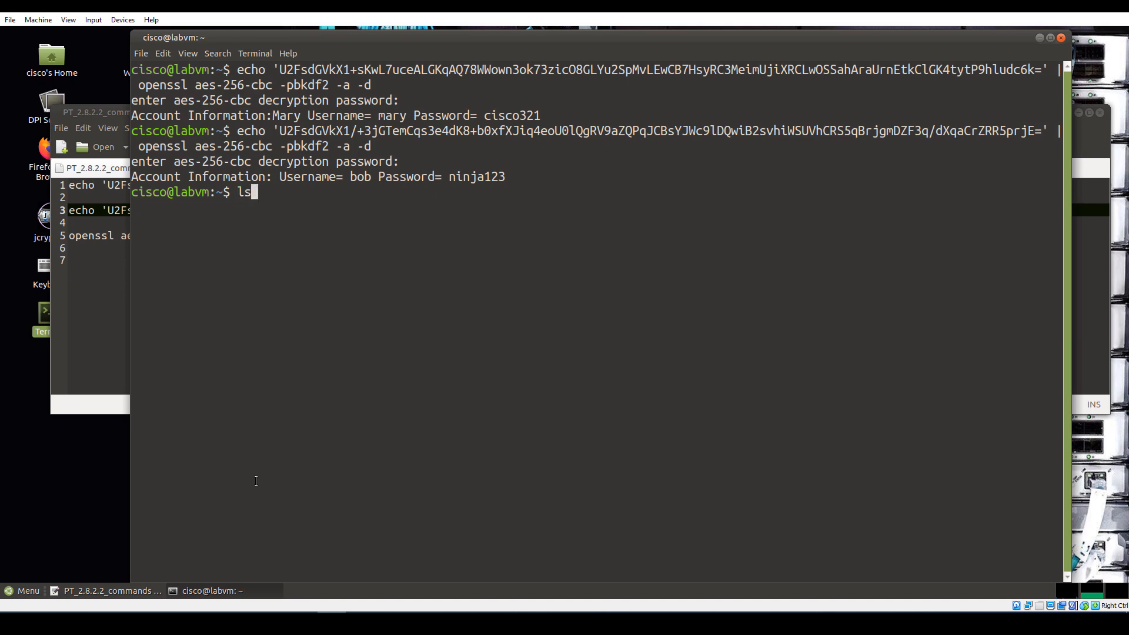
List the home folder, run 'openssl aes-256-cbc -pbkdf2 -a -d -in clientinfo.enc -out clientinfo.txt' and enter the key.
key("Return")
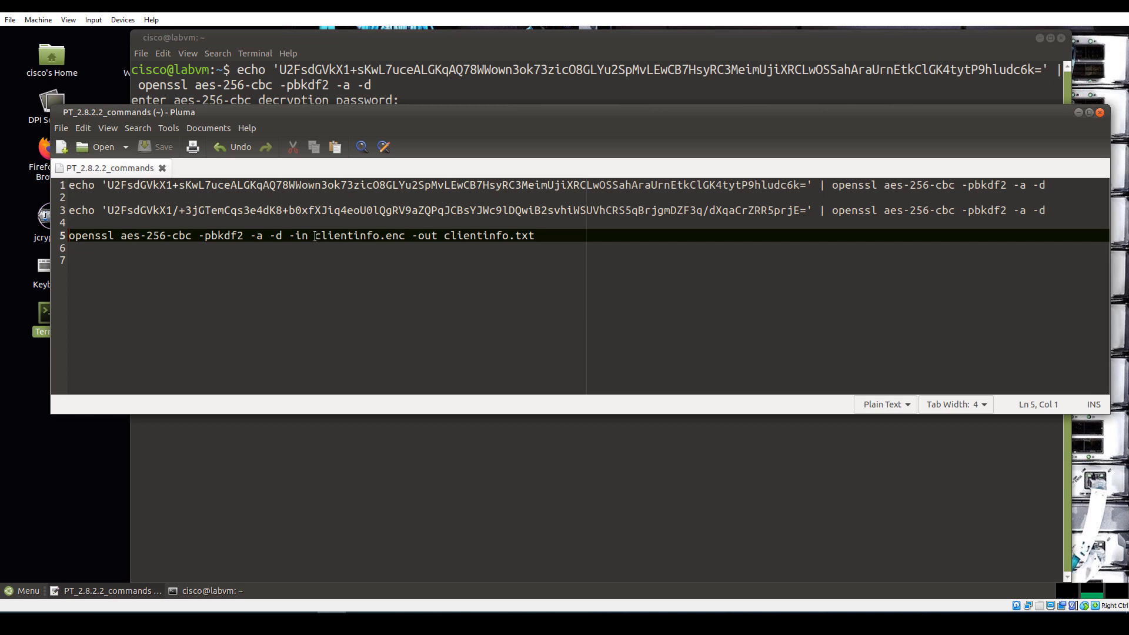
double_click(358, 236)
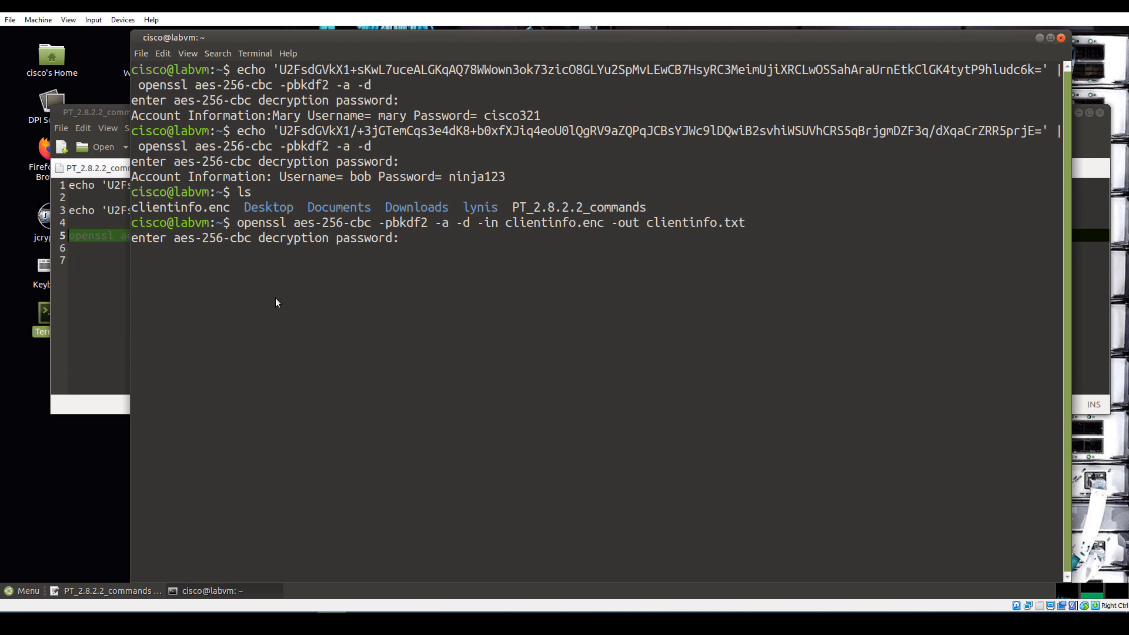
key("Return")
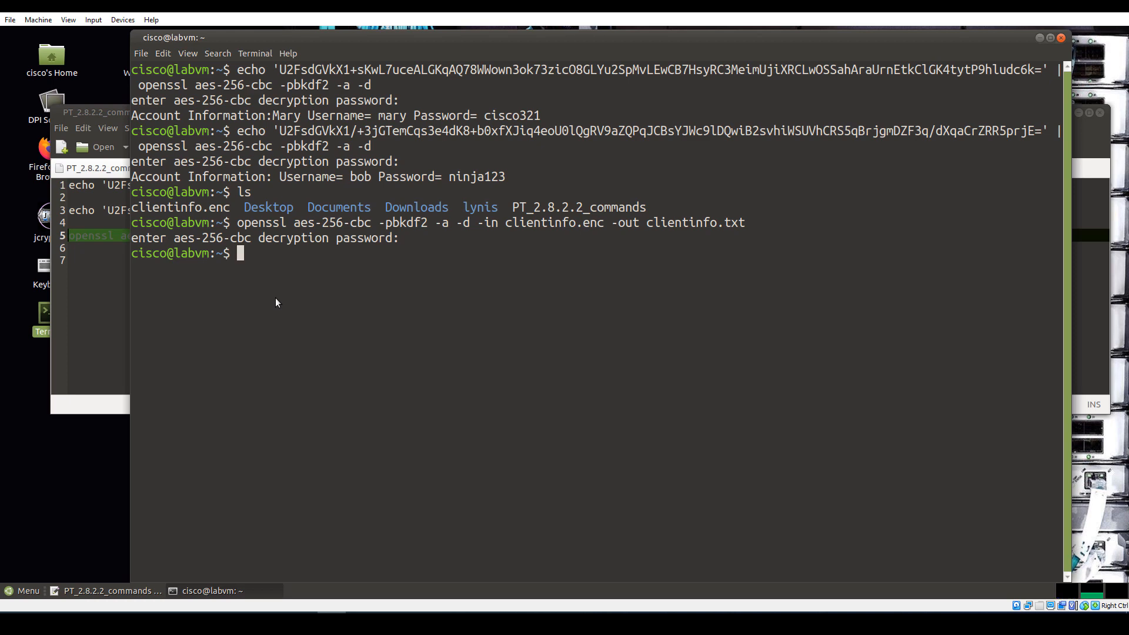
Confirm clientinfo.txt exists and cat it to show the decrypted names, addresses and card numbers.
key("Return")
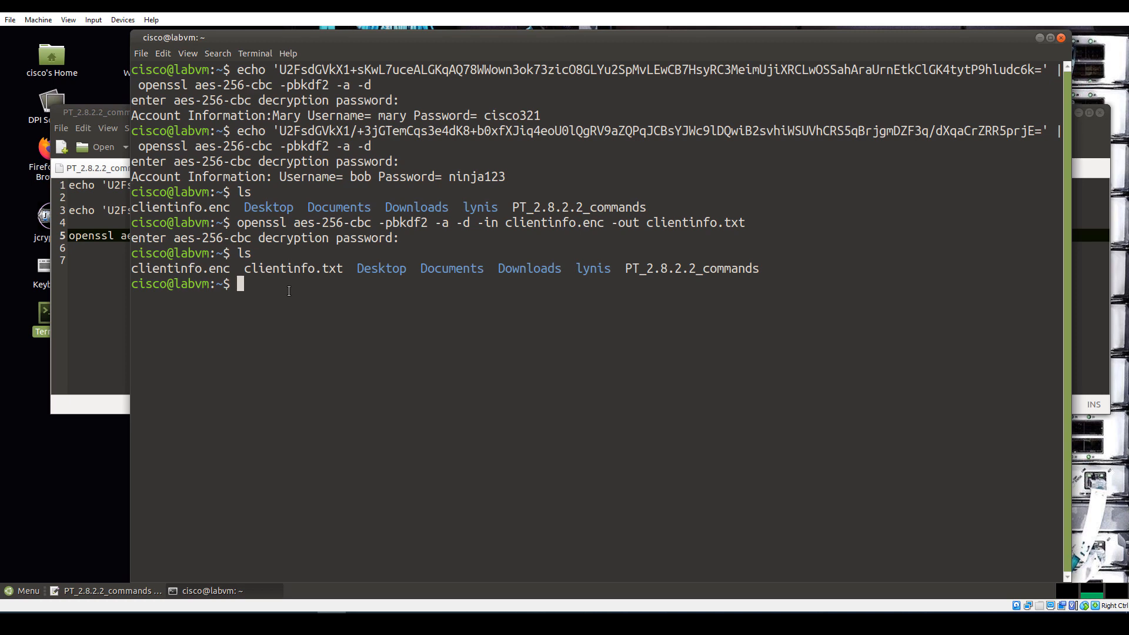
type("cat cli")
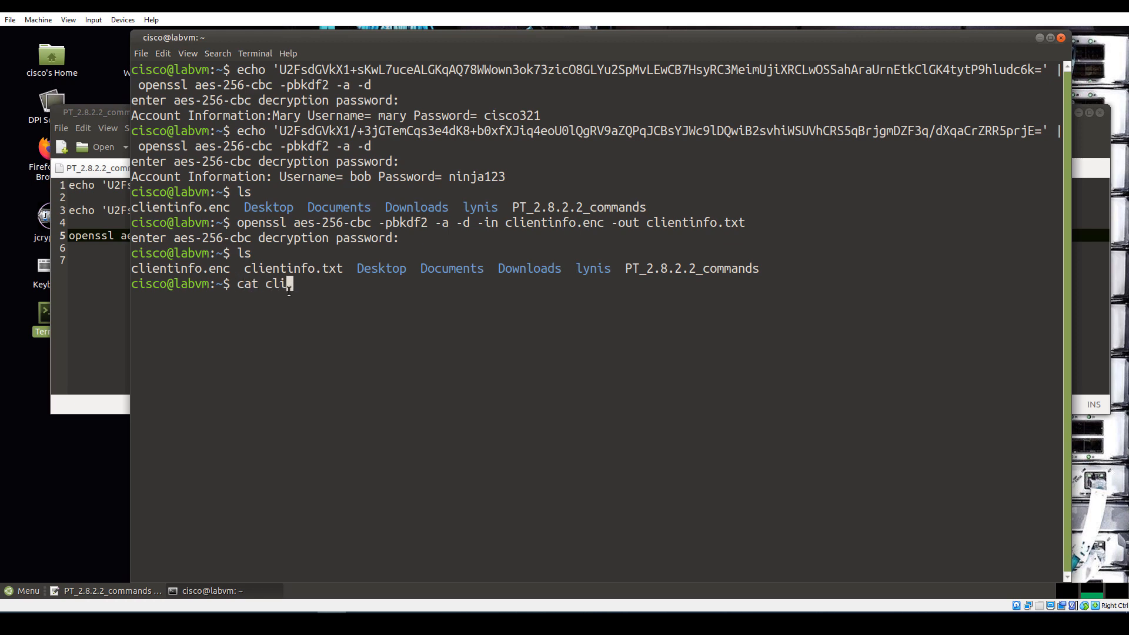
key("Return")
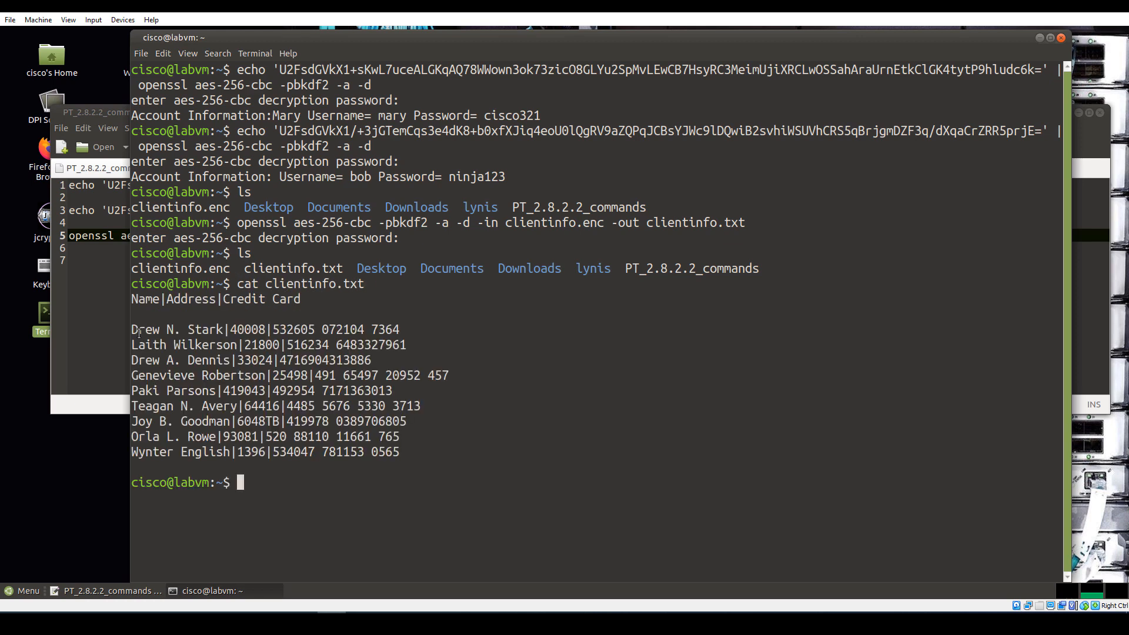